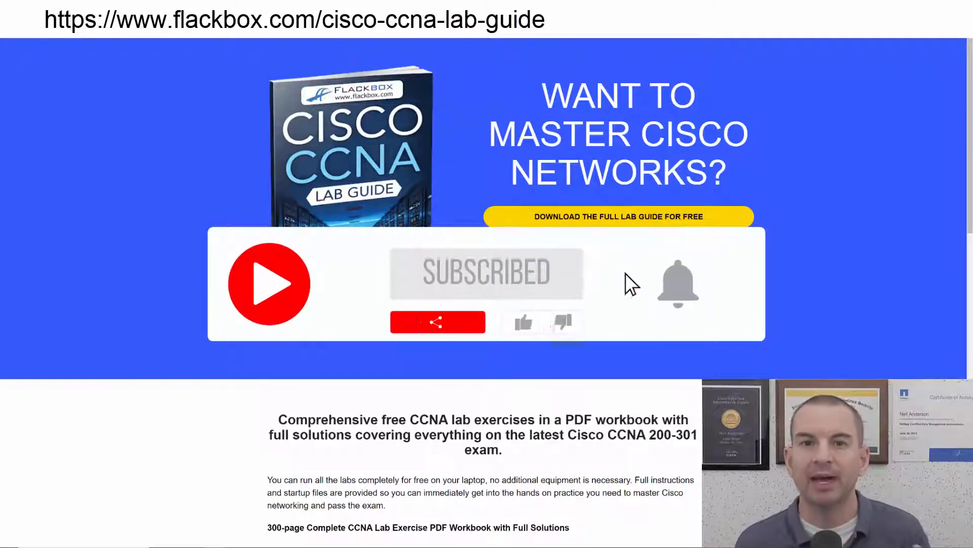
From PC1's console, ping 10.0.0.2 and confirm 100 percent success
{"action": "left_click", "coordinate": [678, 282]}
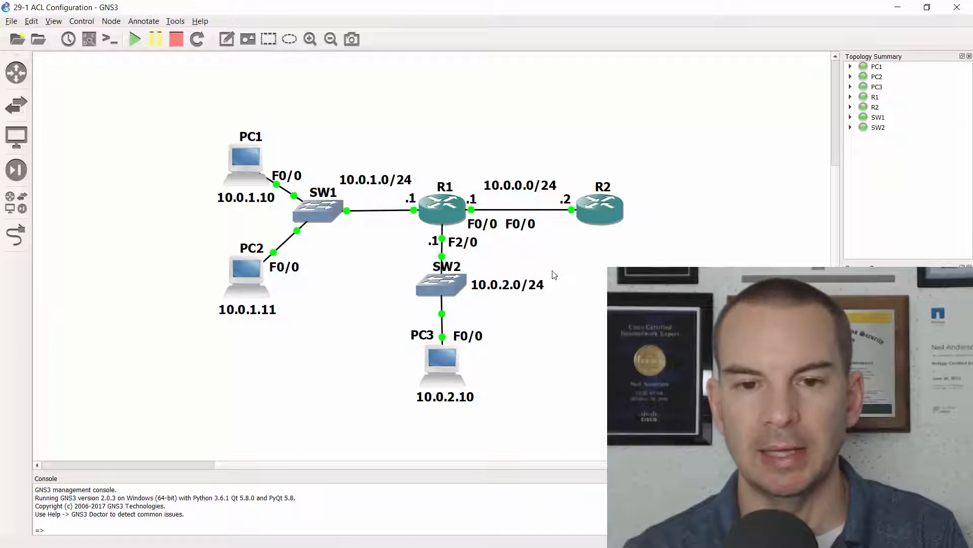
{"action": "mouse_move", "coordinate": [497, 223]}
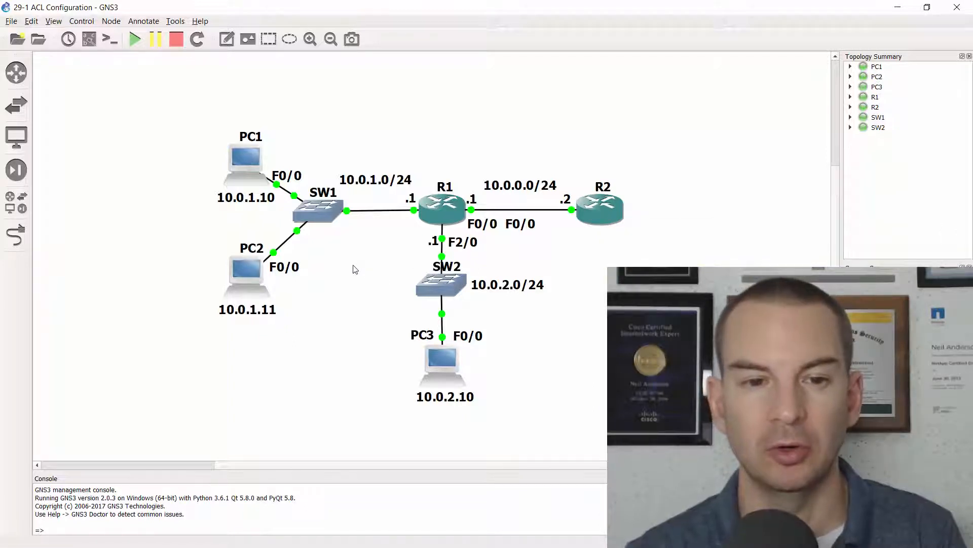
{"action": "mouse_move", "coordinate": [347, 346]}
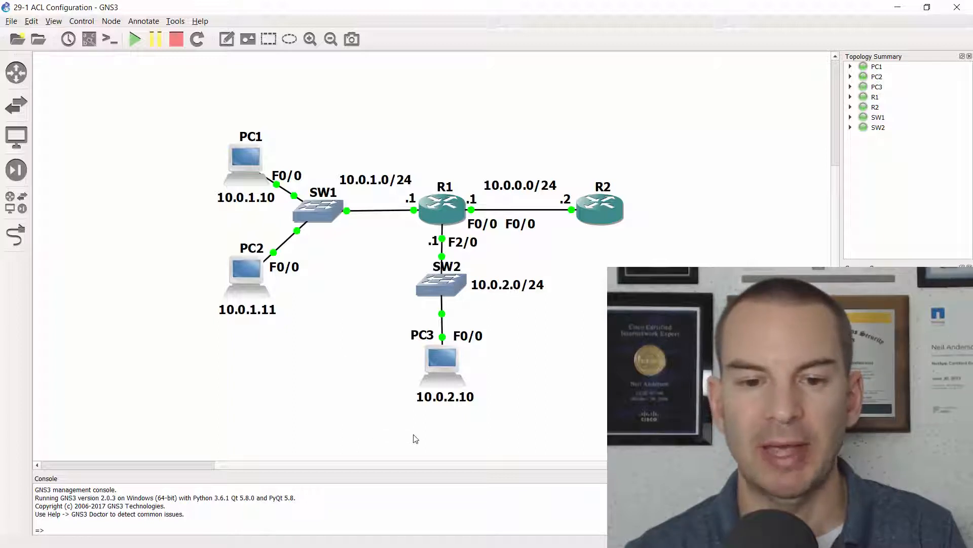
{"action": "mouse_move", "coordinate": [442, 432]}
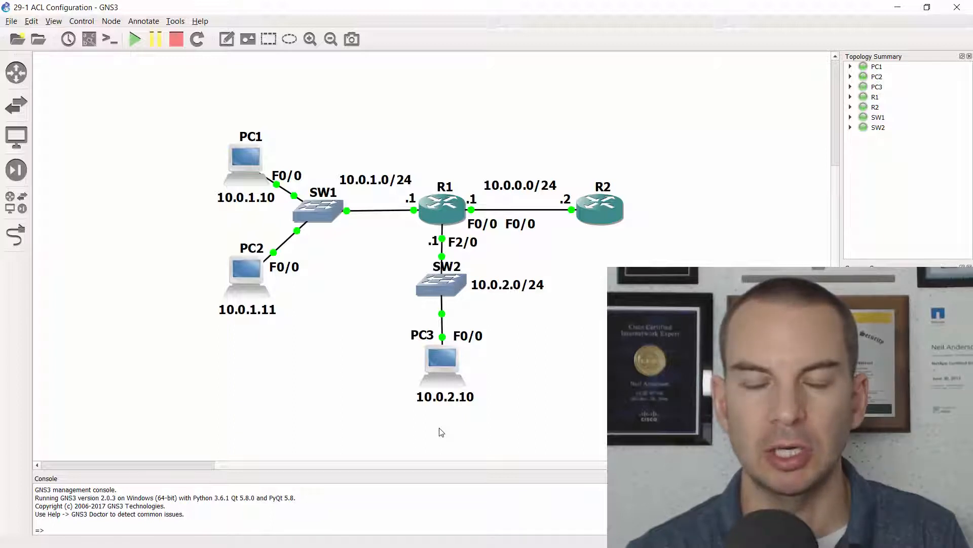
{"action": "mouse_move", "coordinate": [562, 378]}
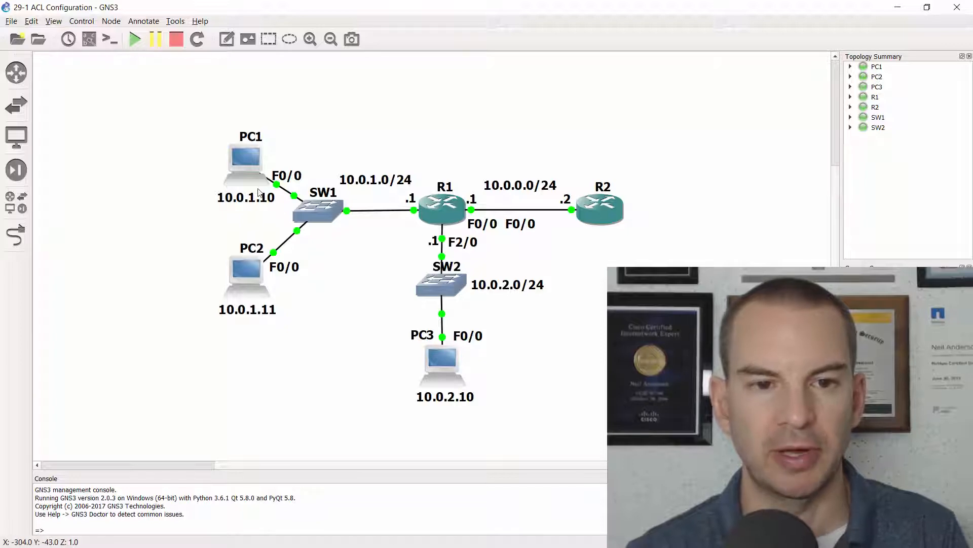
{"action": "right_click", "coordinate": [246, 159]}
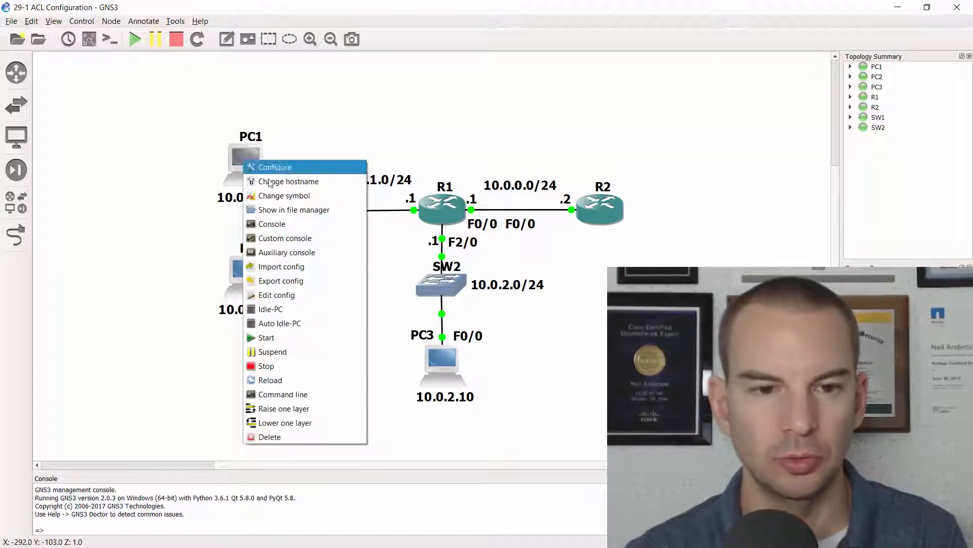
{"action": "left_click", "coordinate": [271, 223]}
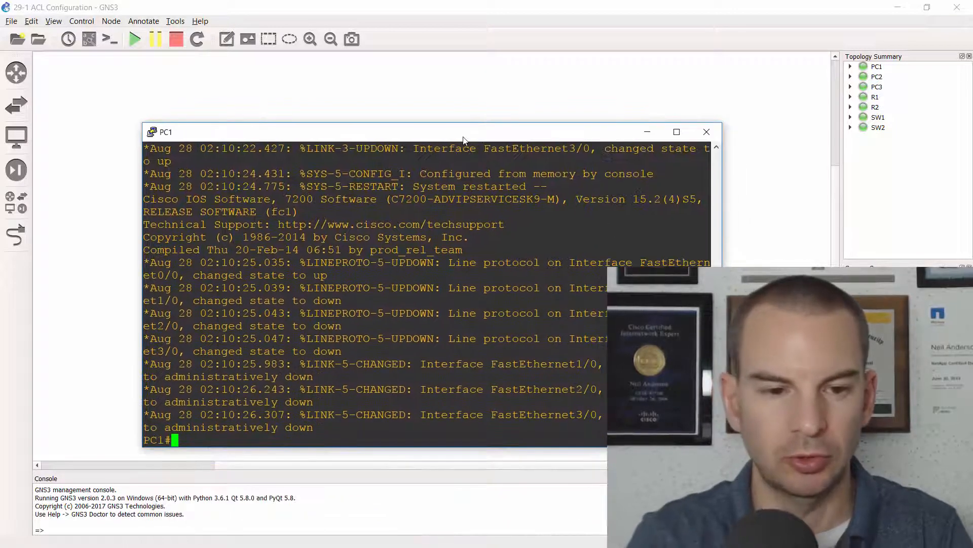
{"action": "type", "text": "ping 10.0.0.2"}
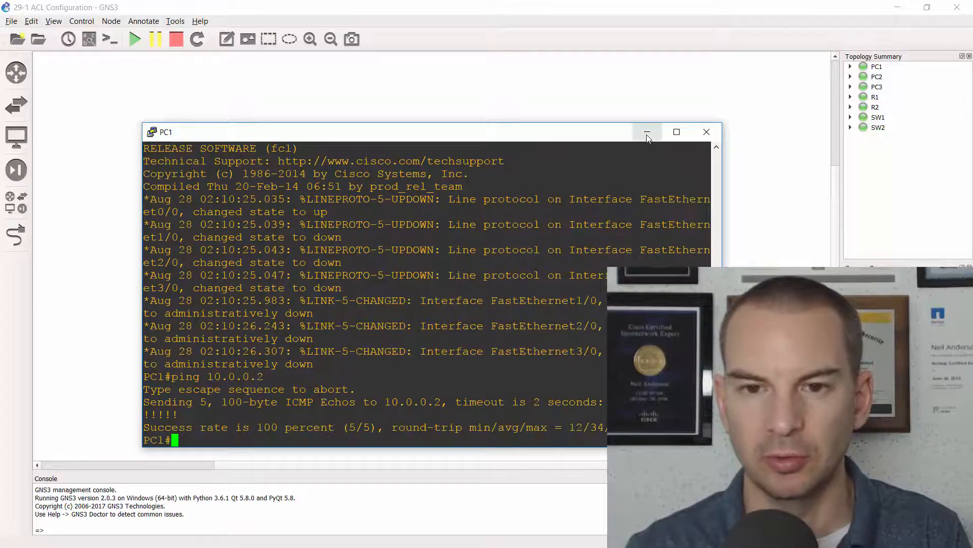
From PC2's console, ping 10.0.0.2
{"action": "right_click", "coordinate": [248, 275]}
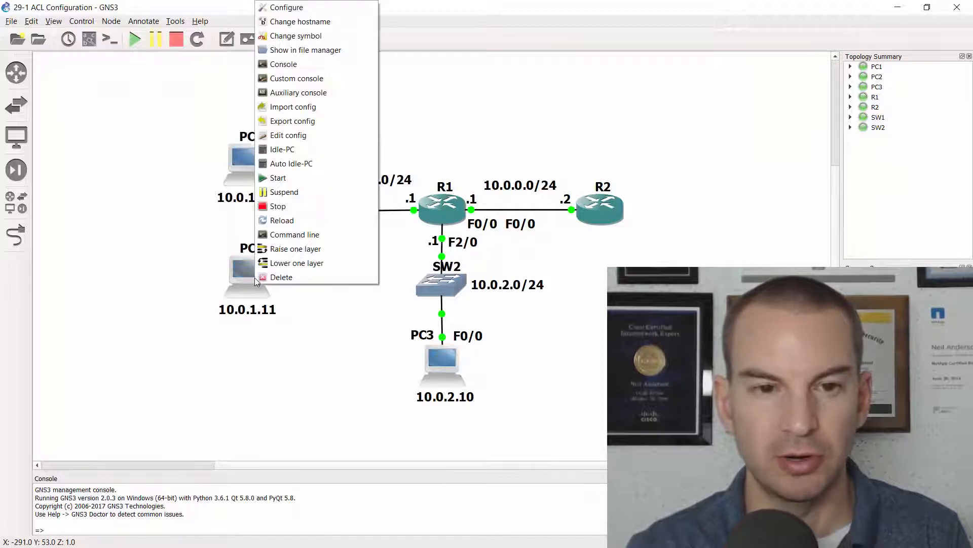
{"action": "mouse_move", "coordinate": [296, 78]}
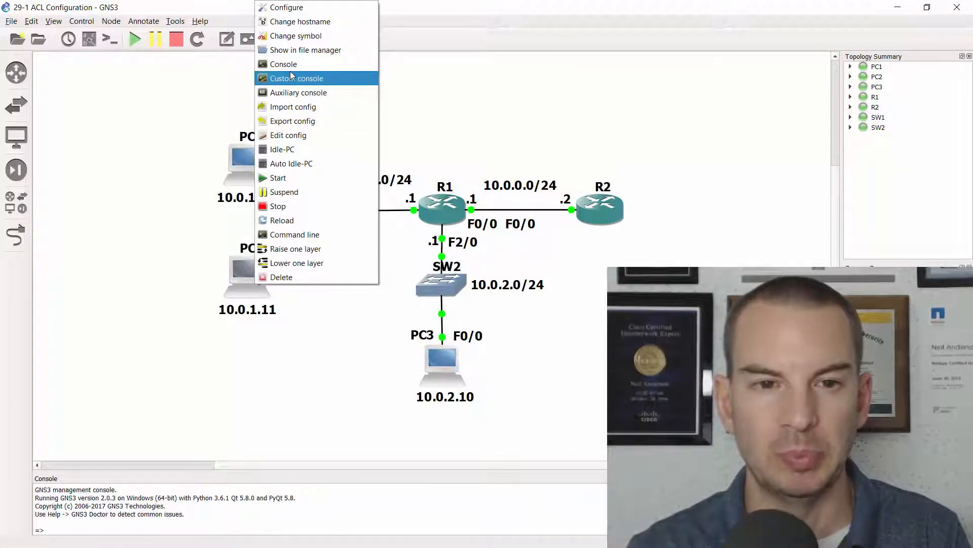
{"action": "left_click", "coordinate": [296, 78]}
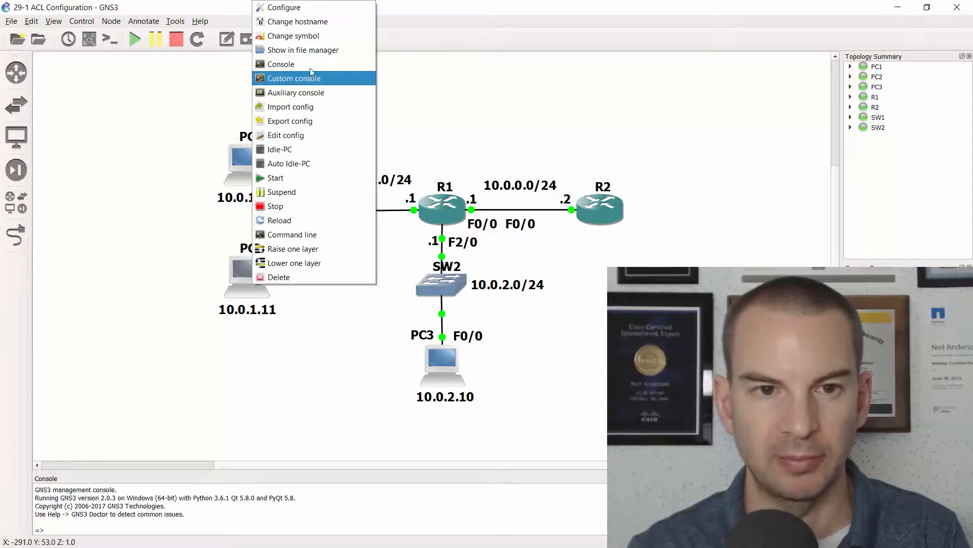
{"action": "left_click", "coordinate": [281, 63]}
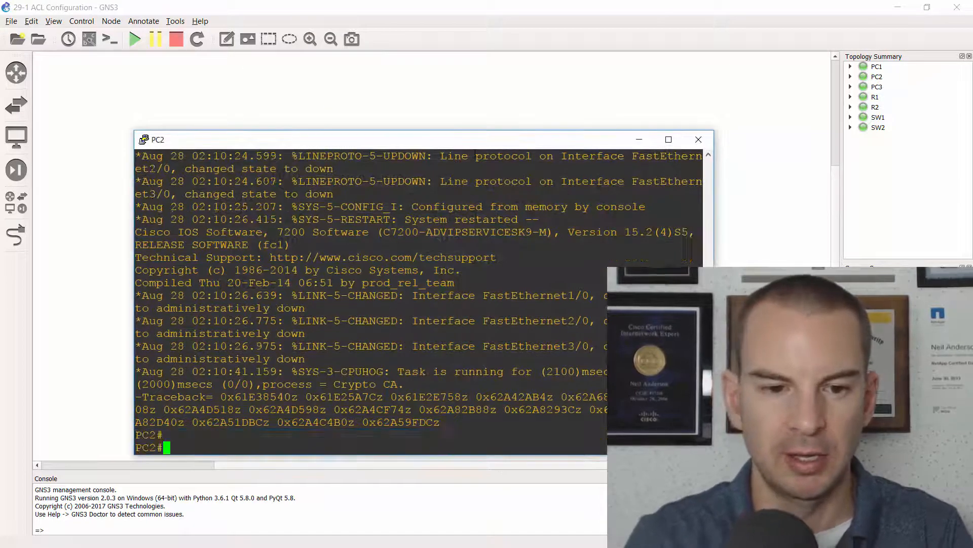
{"action": "type", "text": "ping 10.0.0"}
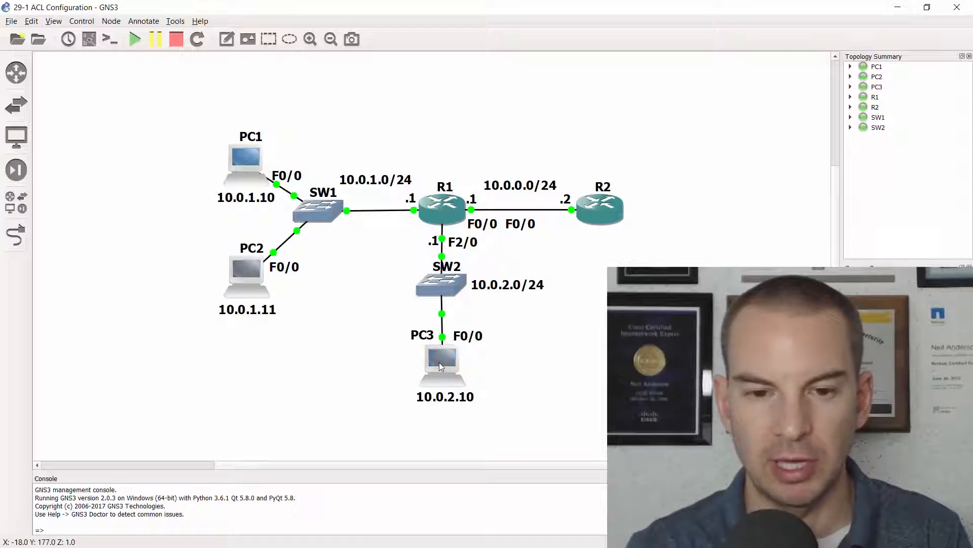
From PC3's console, ping 10.0.0.2 and confirm 100 percent success
{"action": "right_click", "coordinate": [443, 208]}
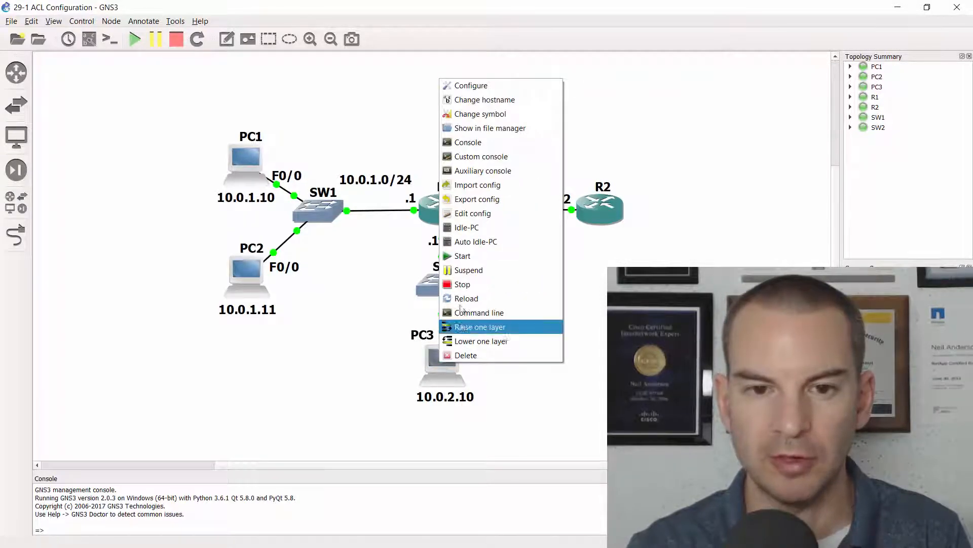
{"action": "left_click", "coordinate": [468, 142]}
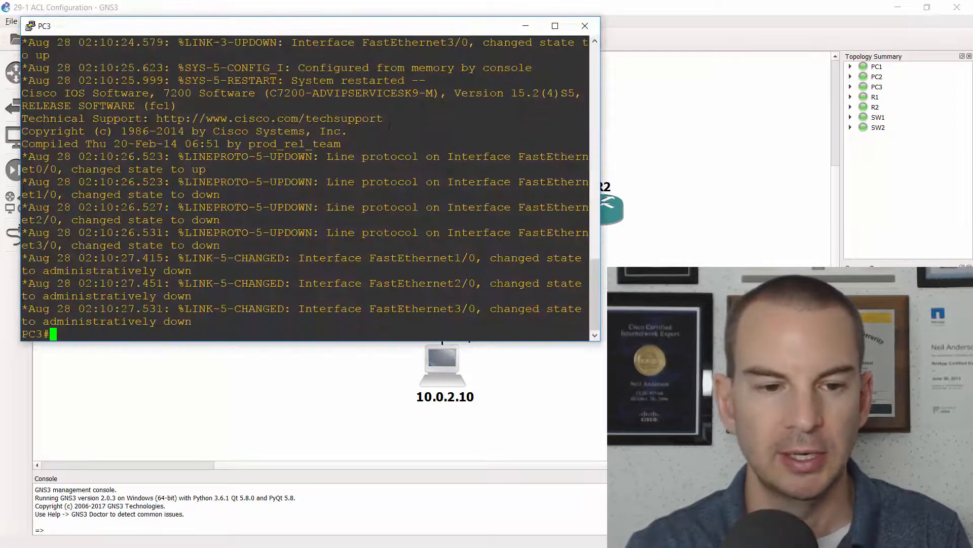
{"action": "type", "text": "ping 10.0.0.2"}
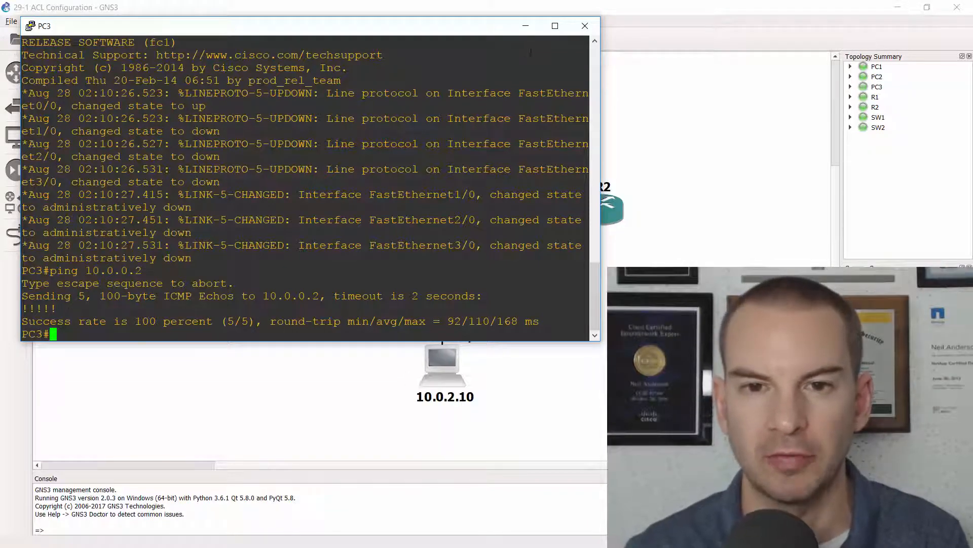
On R1, run 'show ip route' to list connected networks 10.0.0.0/24, 10.0.1.0/24 and 10.0.2.0/24
{"action": "left_click", "coordinate": [583, 26]}
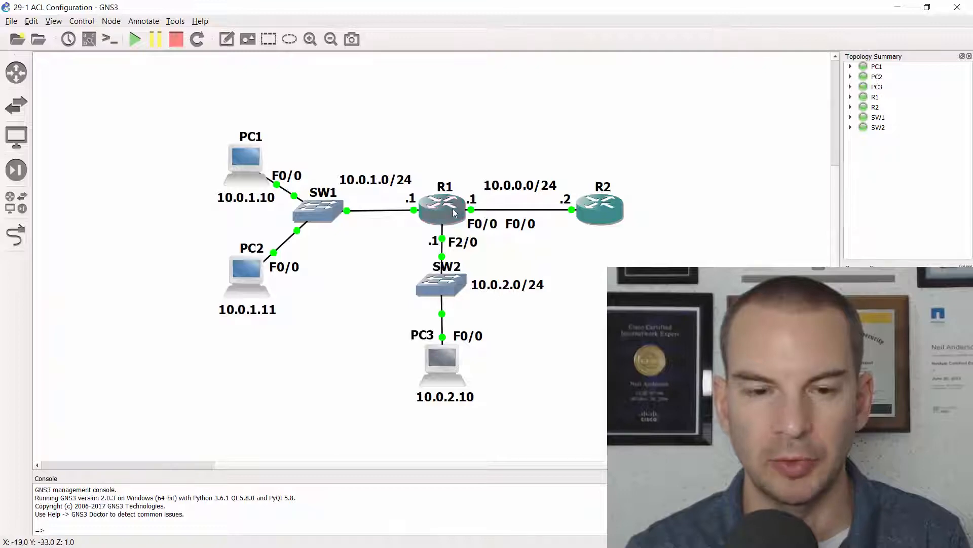
{"action": "key", "text": "alt+tab"}
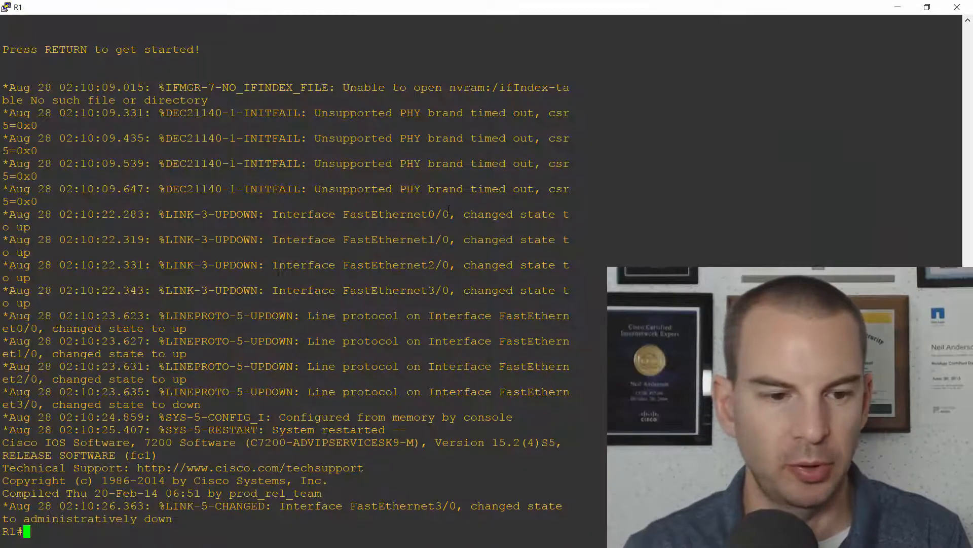
{"action": "type", "text": "sh ip oute"}
{"action": "type", "text": "sh ip route"}
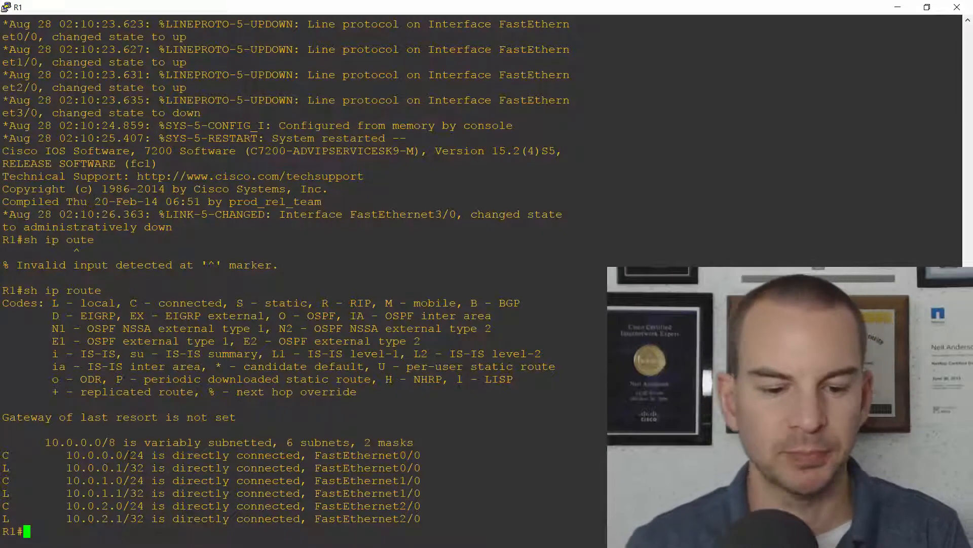
{"action": "key", "text": "alt+tab"}
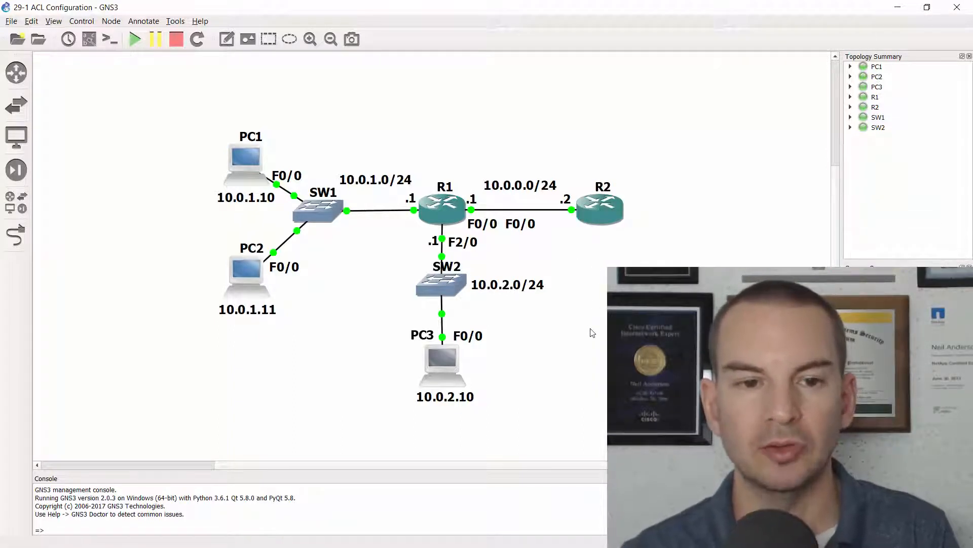
{"action": "mouse_move", "coordinate": [242, 343]}
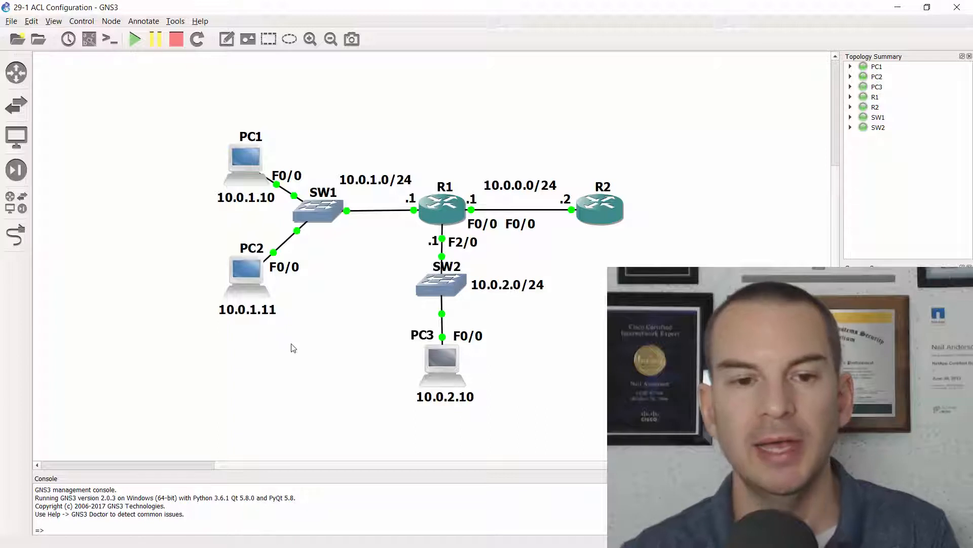
{"action": "mouse_move", "coordinate": [381, 380]}
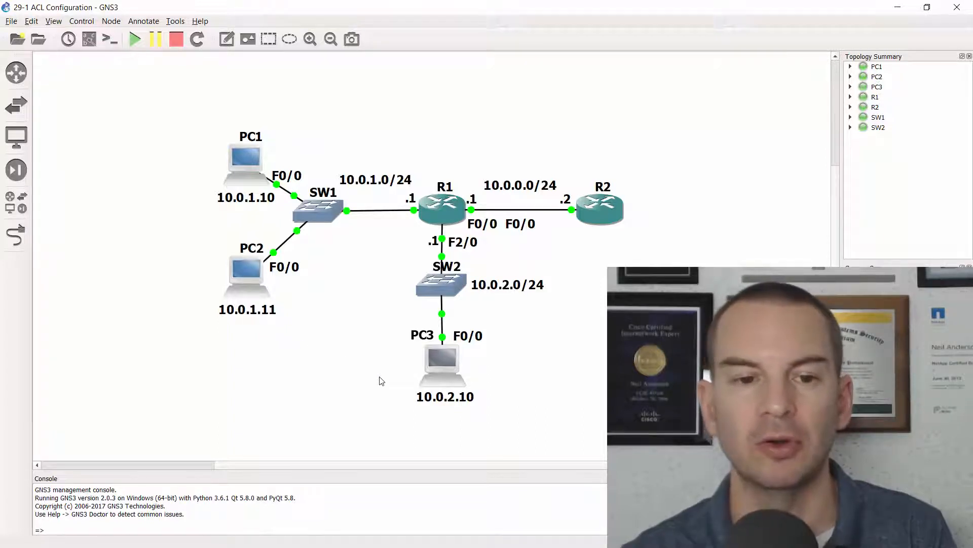
{"action": "mouse_move", "coordinate": [295, 339]}
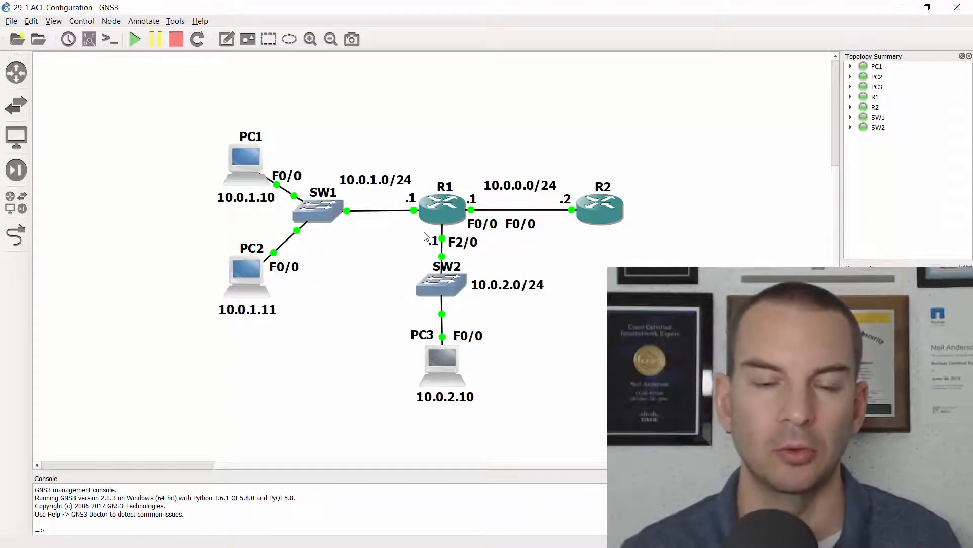
{"action": "mouse_move", "coordinate": [399, 269]}
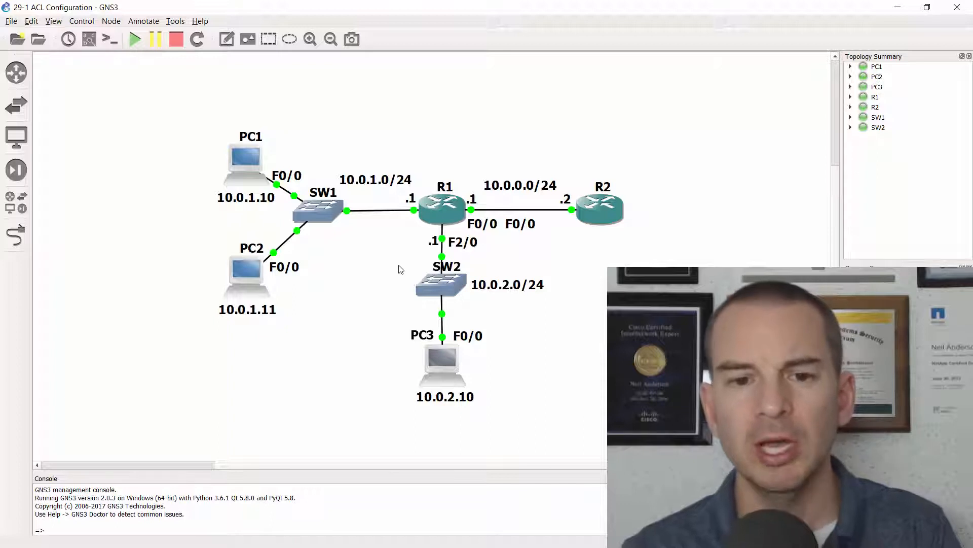
{"action": "mouse_move", "coordinate": [452, 252]}
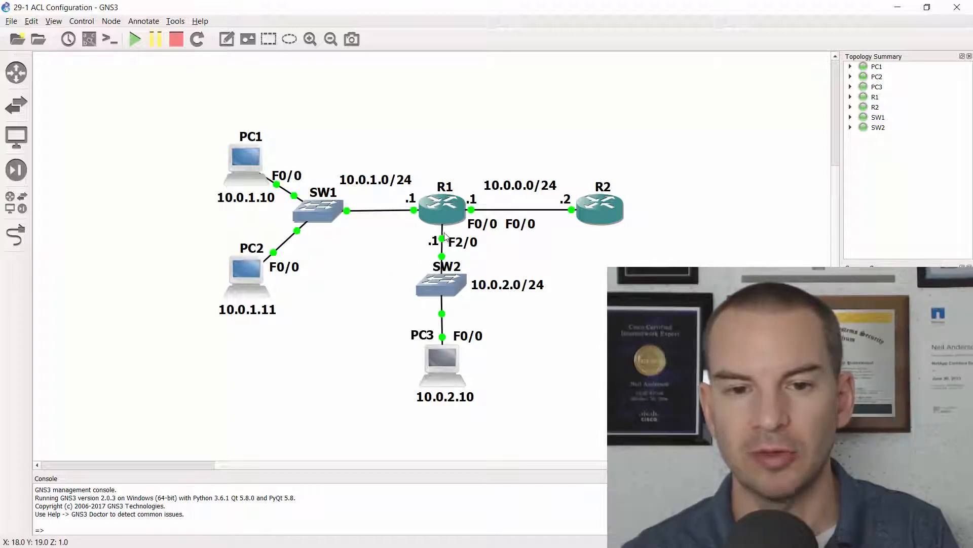
{"action": "mouse_move", "coordinate": [441, 252]}
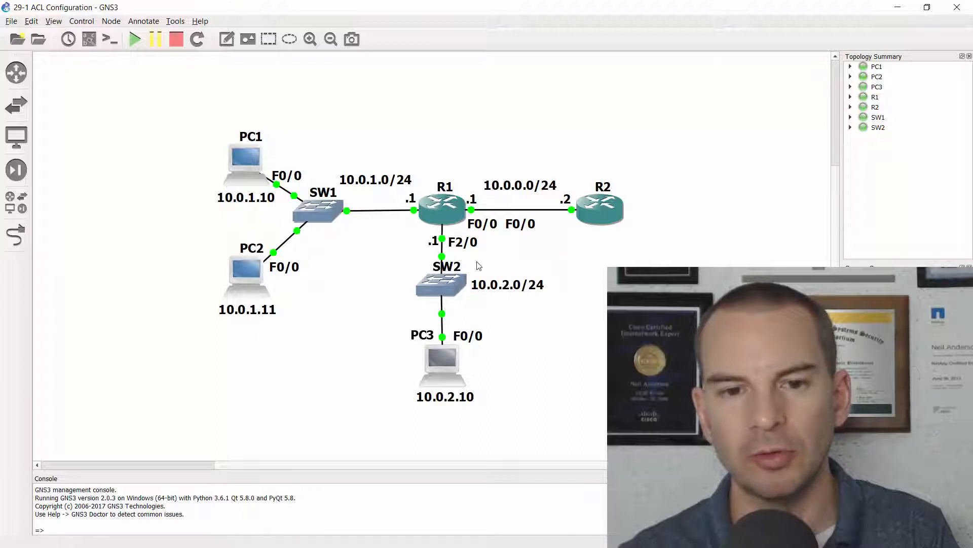
{"action": "mouse_move", "coordinate": [502, 351]}
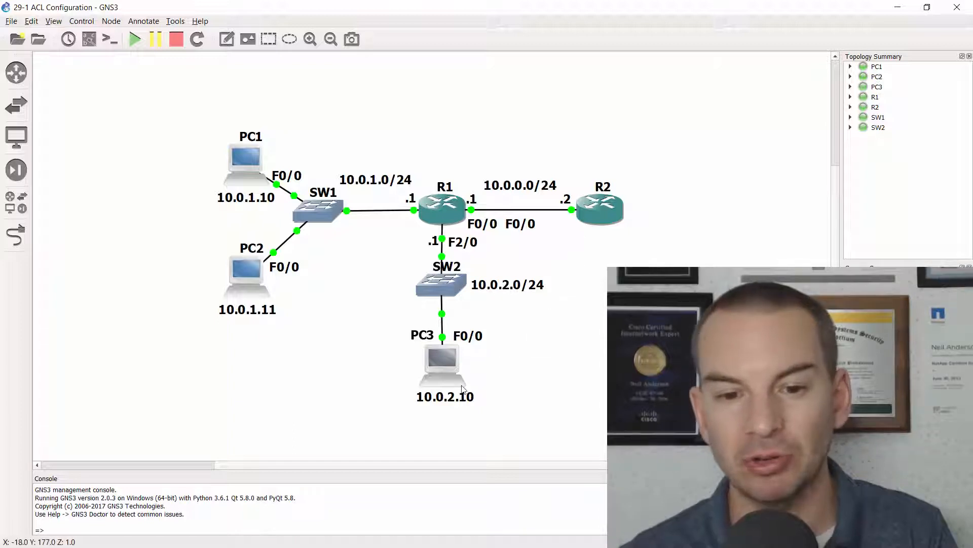
{"action": "mouse_move", "coordinate": [364, 275]}
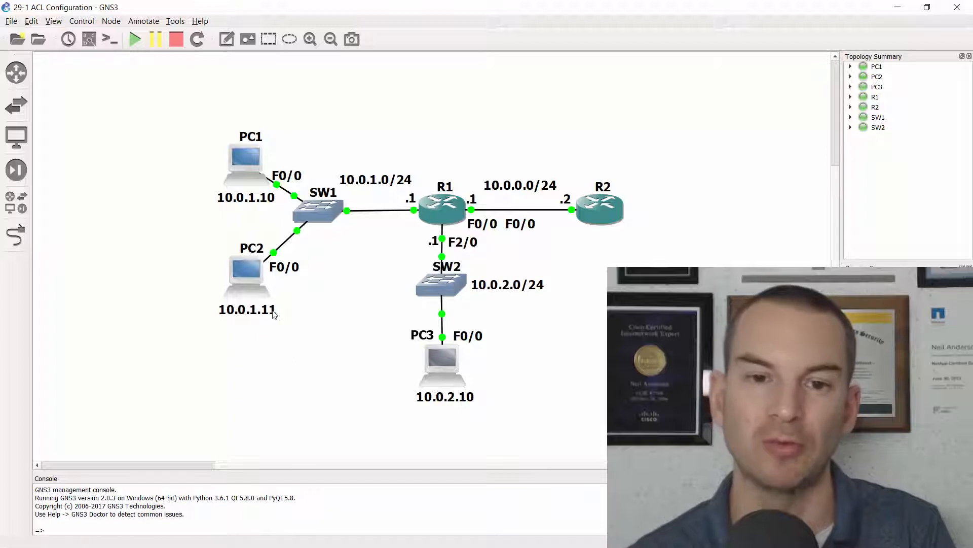
{"action": "mouse_move", "coordinate": [322, 342]}
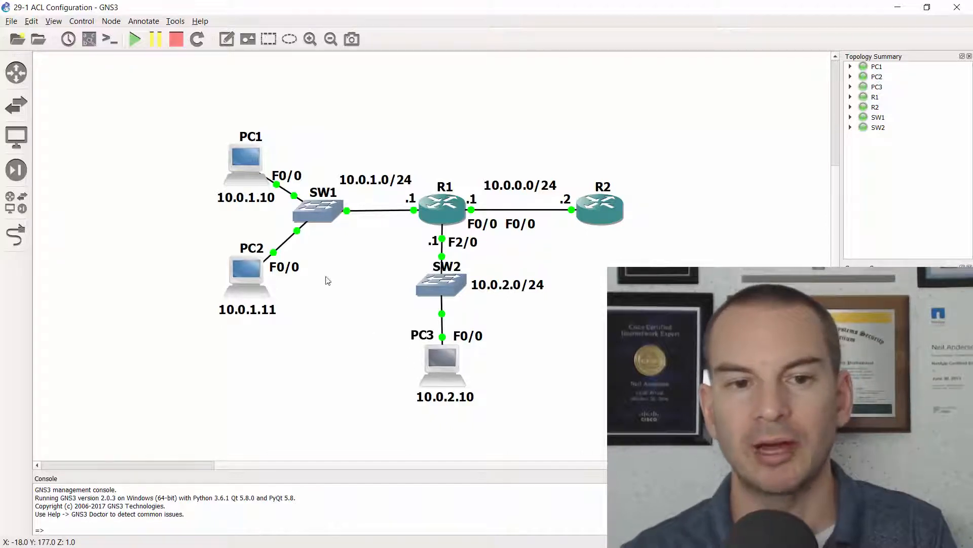
{"action": "mouse_move", "coordinate": [367, 290]}
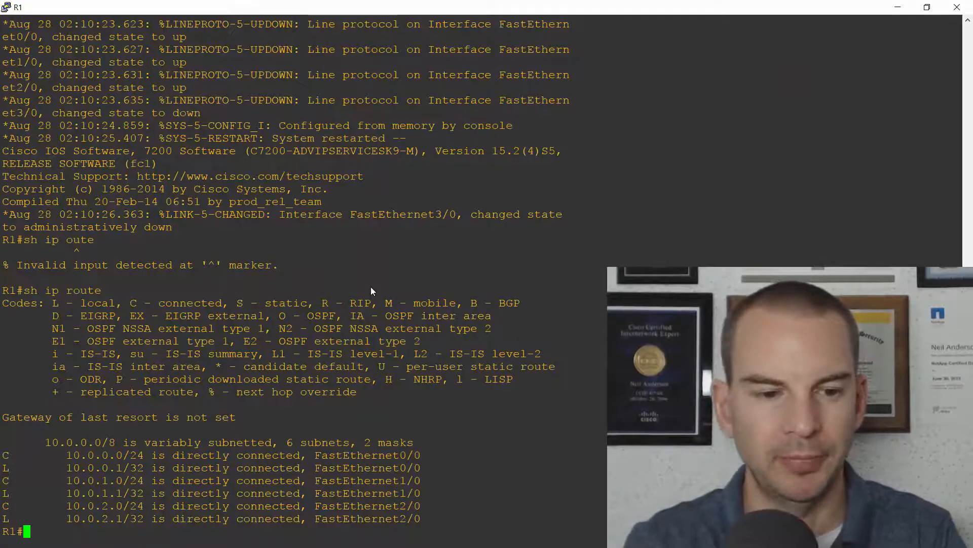
In R1 global config, add access-list 1 deny 10.0.2.0 0.0.0.255
{"action": "type", "text": "config t"}
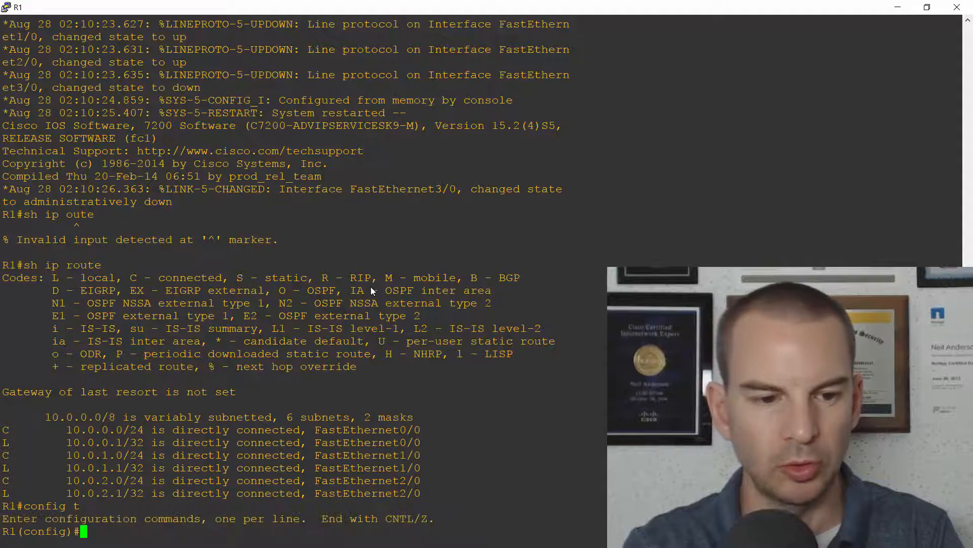
{"action": "type", "text": "ip"}
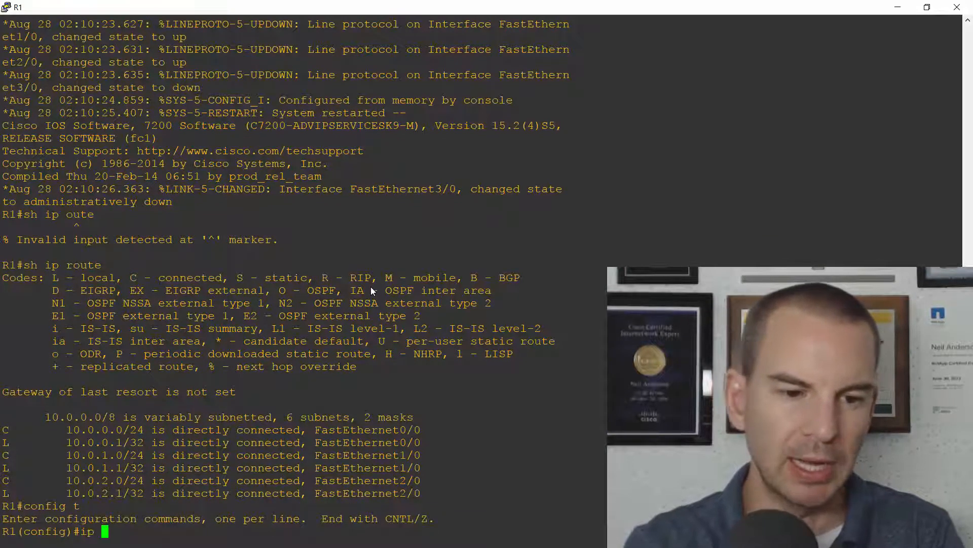
{"action": "type", "text": "access-list"}
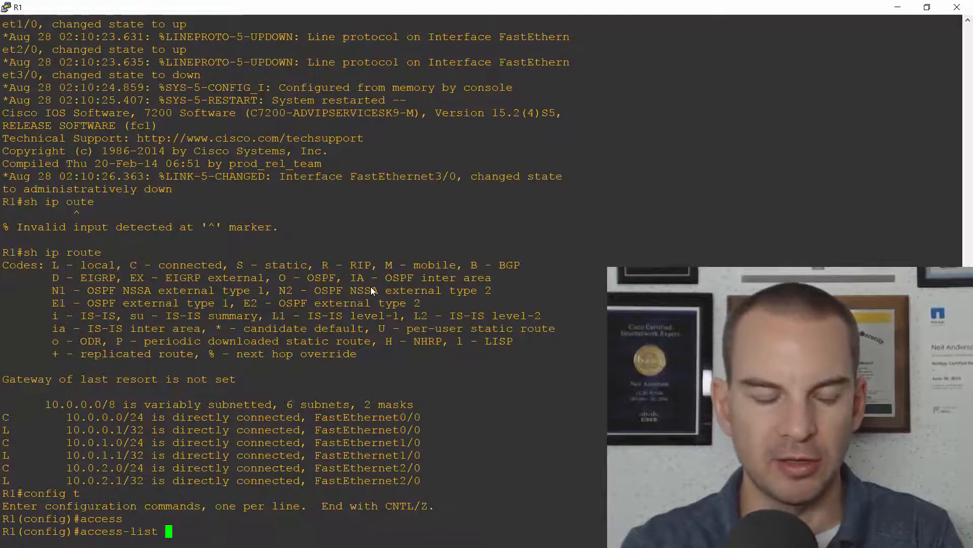
{"action": "type", "text": "1"}
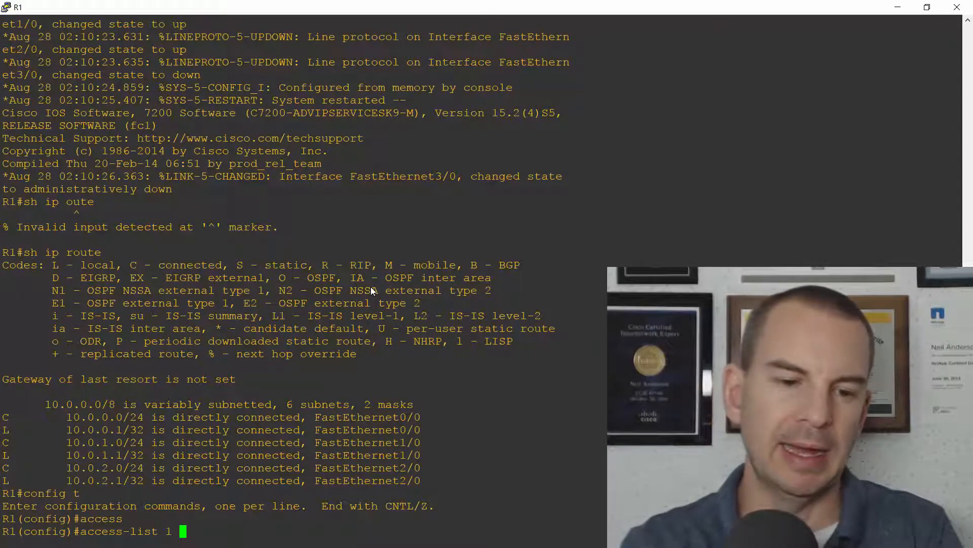
{"action": "type", "text": "d"}
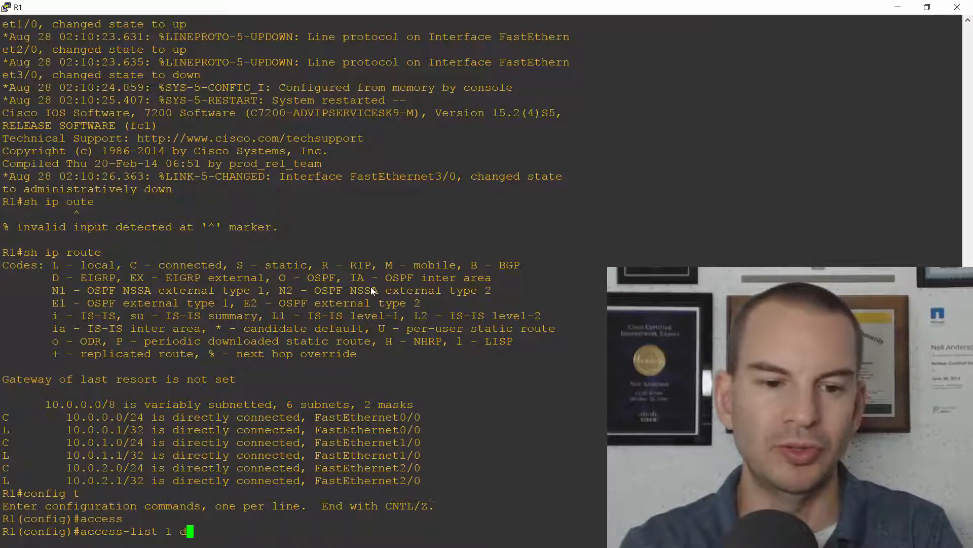
{"action": "type", "text": "eny 10."}
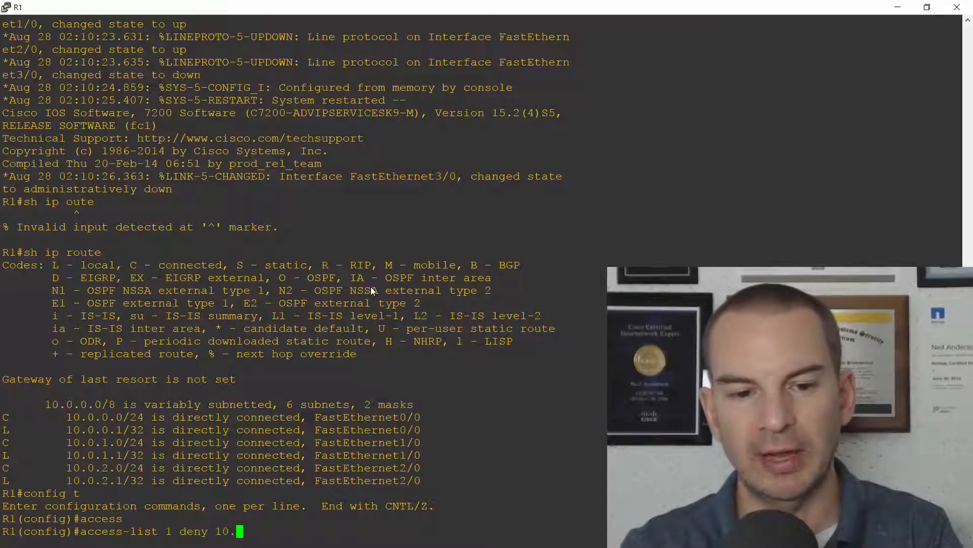
{"action": "type", "text": "0.2.0"}
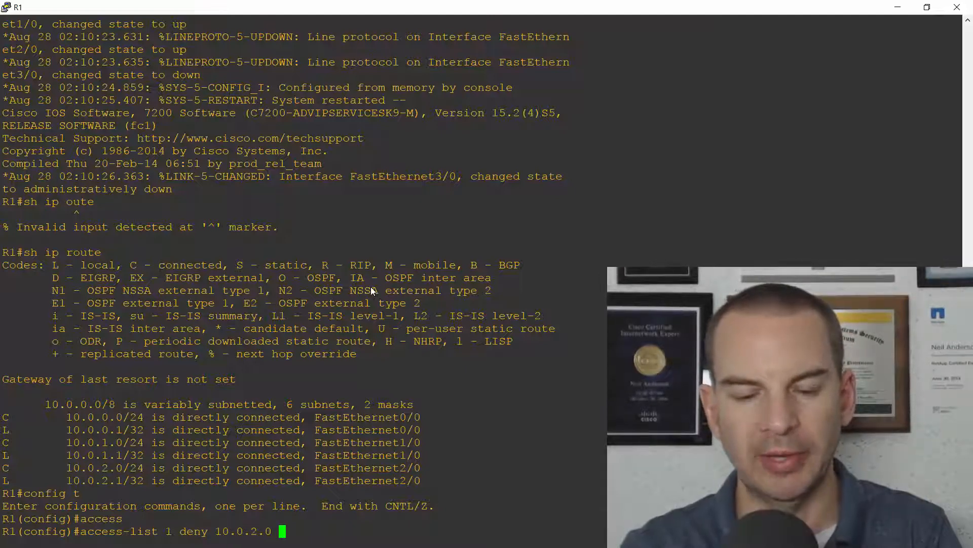
{"action": "type", "text": "0.0"}
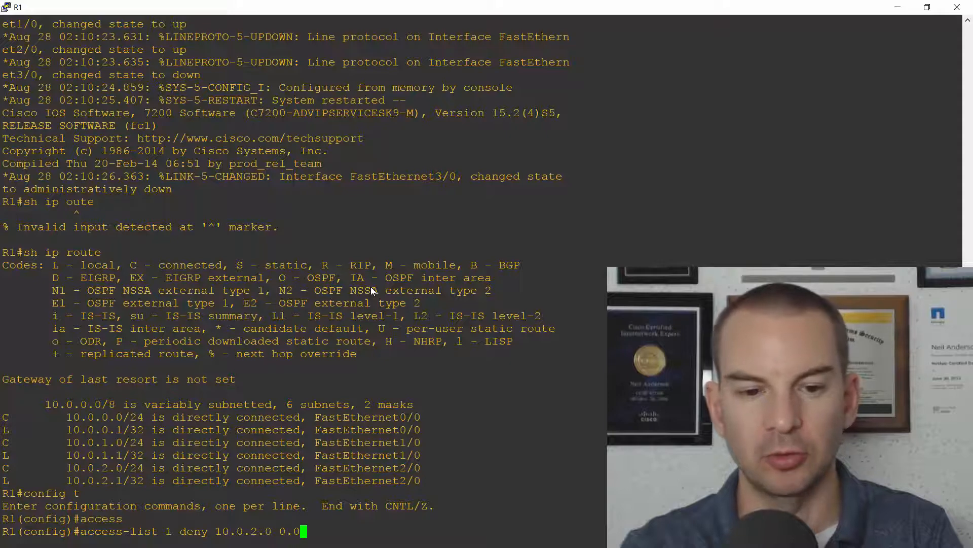
{"action": "type", "text": "0.255"}
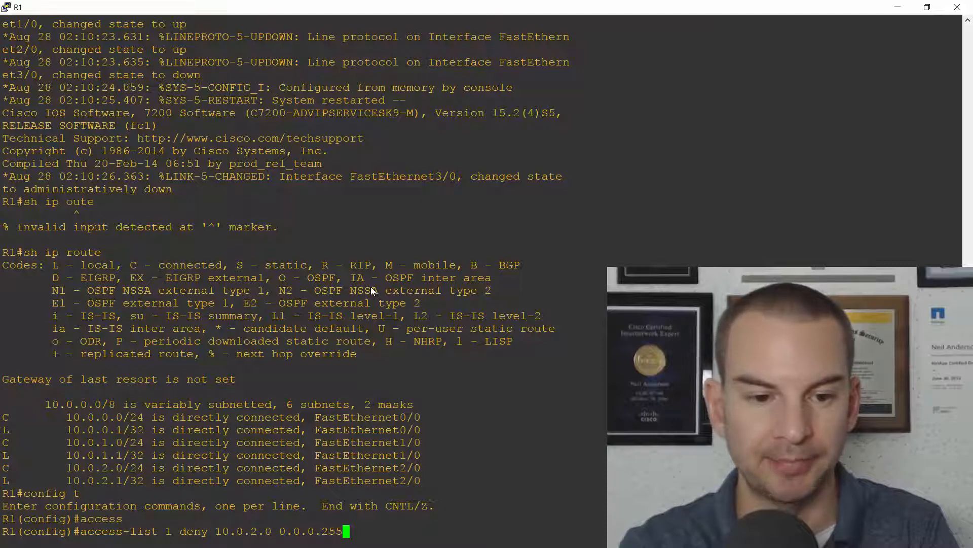
{"action": "key", "text": "enter"}
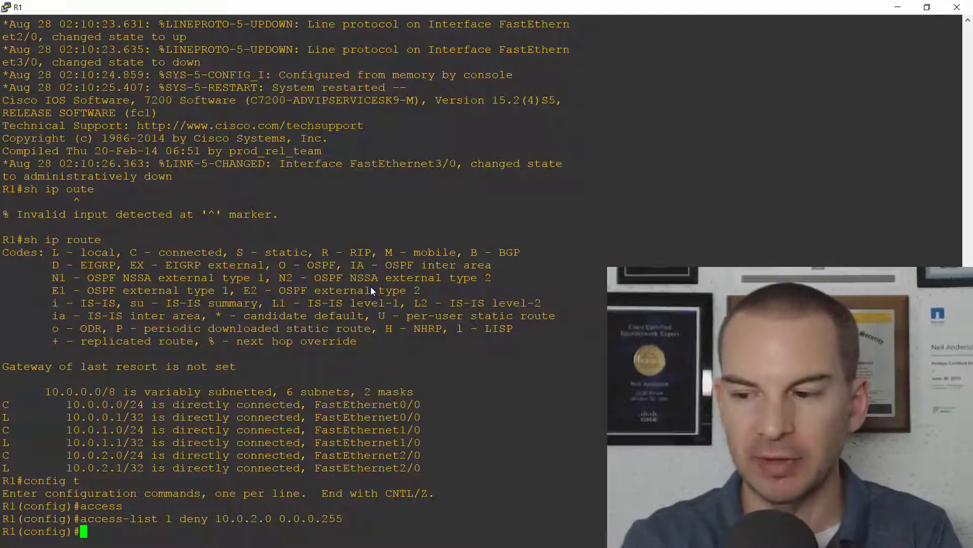
Add access-list 1 permit 10.0.1.0 0.0.0.255 on R1
{"action": "type", "text": "acces"}
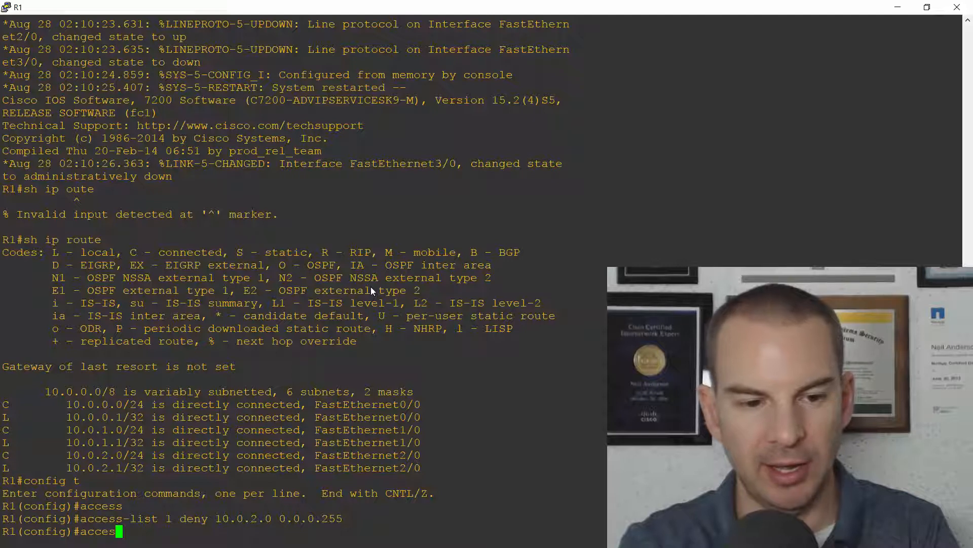
{"action": "type", "text": "s-lil"}
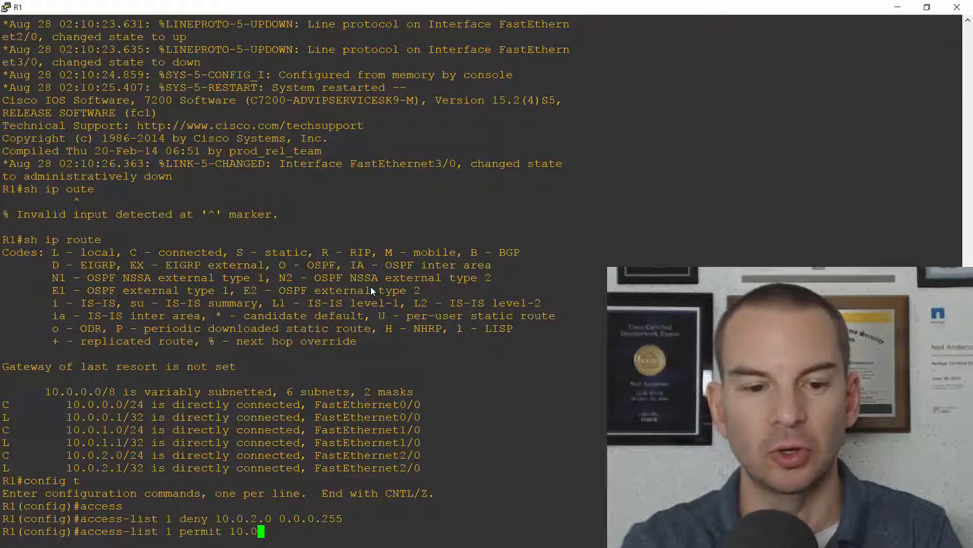
{"action": "type", "text": ".1.0 0.0.0.255"}
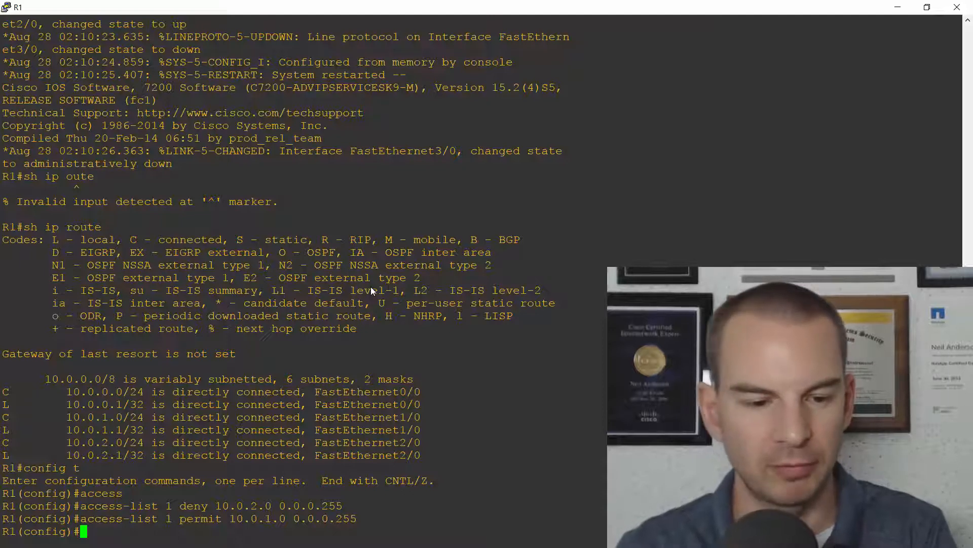
On R1 interface F0/0, apply 'ip access-group 1 out'
{"action": "key", "text": "alt+tab"}
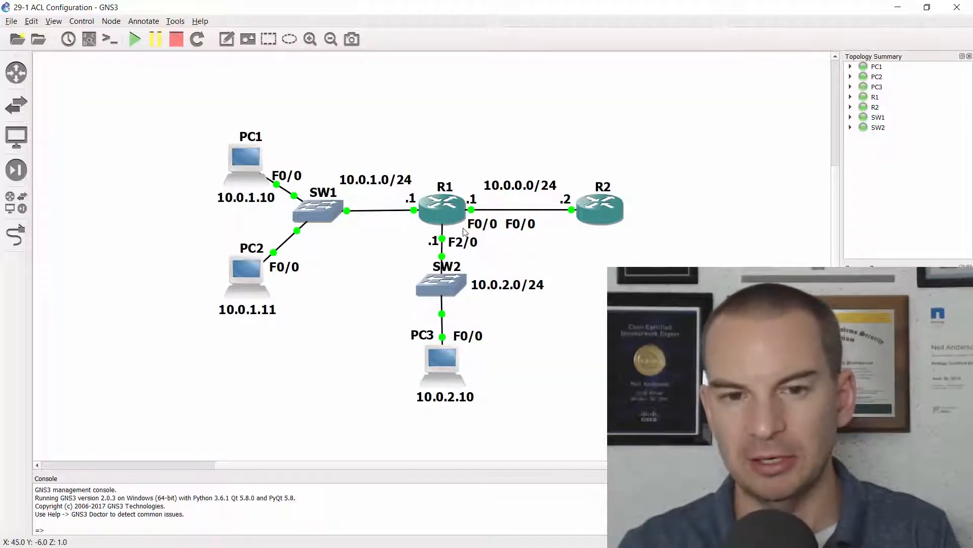
{"action": "mouse_move", "coordinate": [506, 244]}
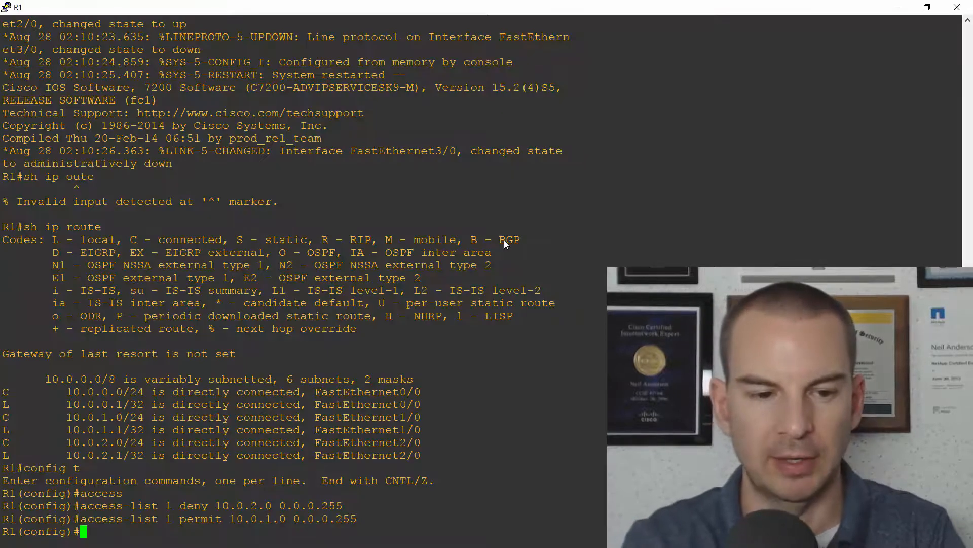
{"action": "type", "text": "int f0/0"}
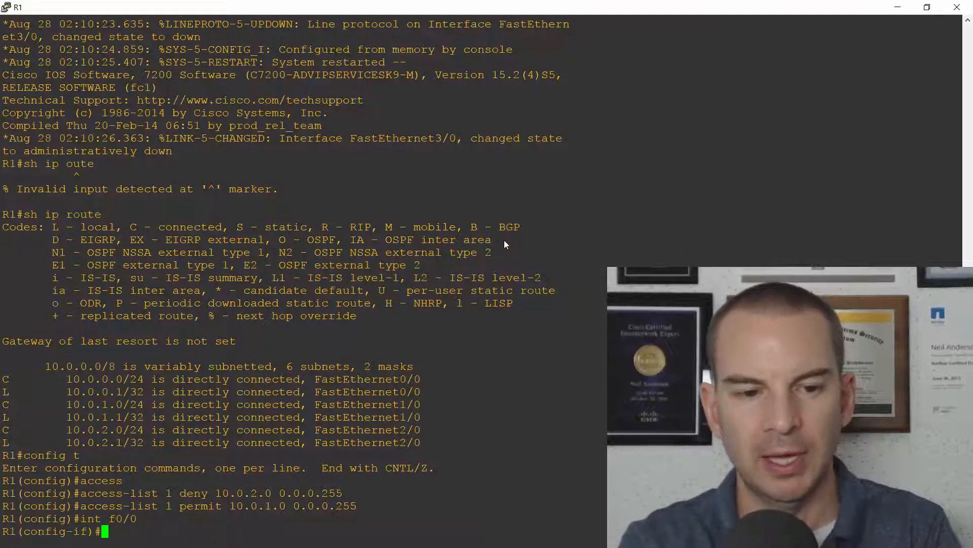
{"action": "type", "text": "ip acc"}
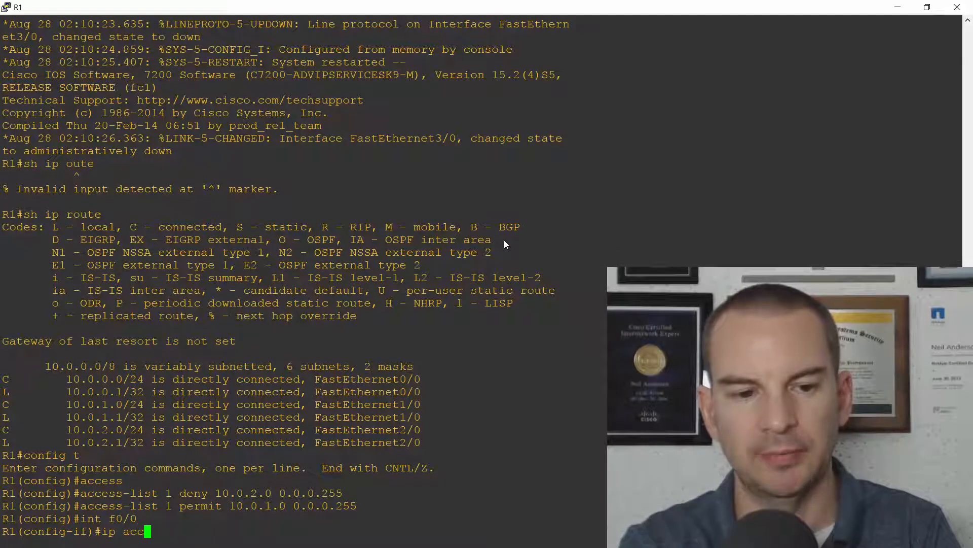
{"action": "type", "text": "ess-group"}
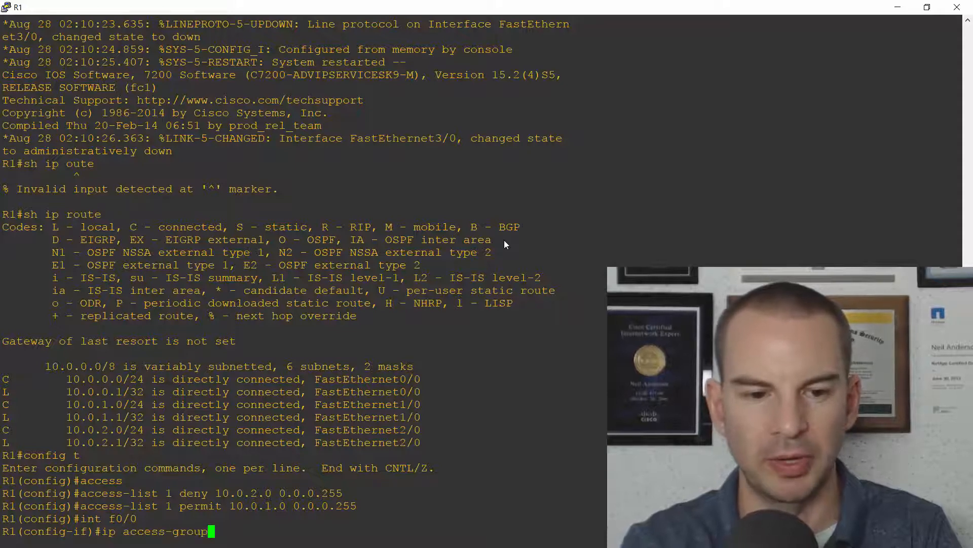
{"action": "type", "text": "1"}
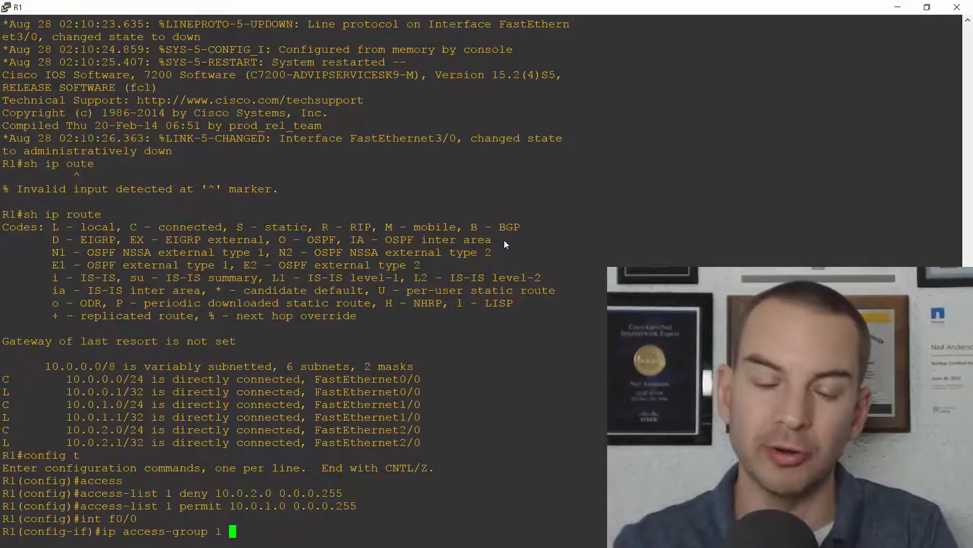
{"action": "type", "text": "ou"}
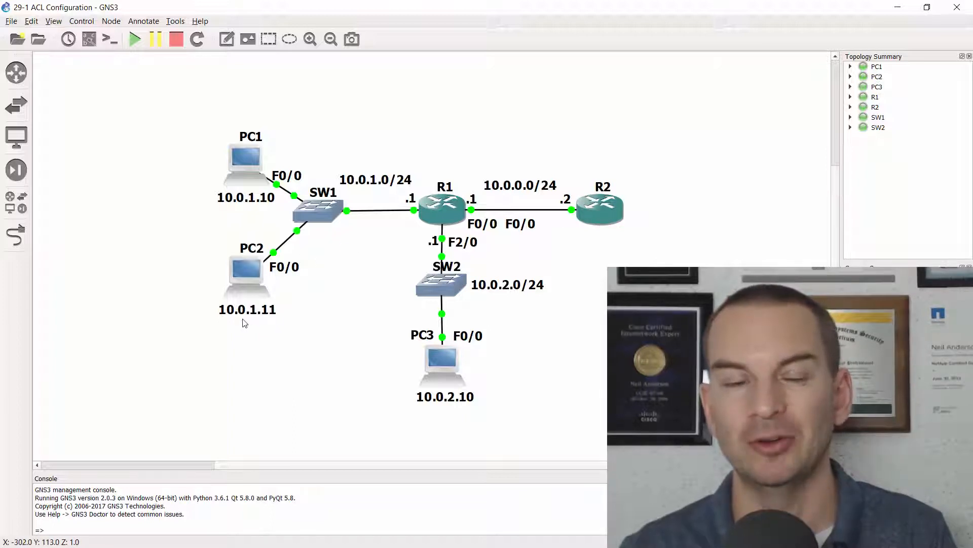
{"action": "mouse_move", "coordinate": [264, 325]}
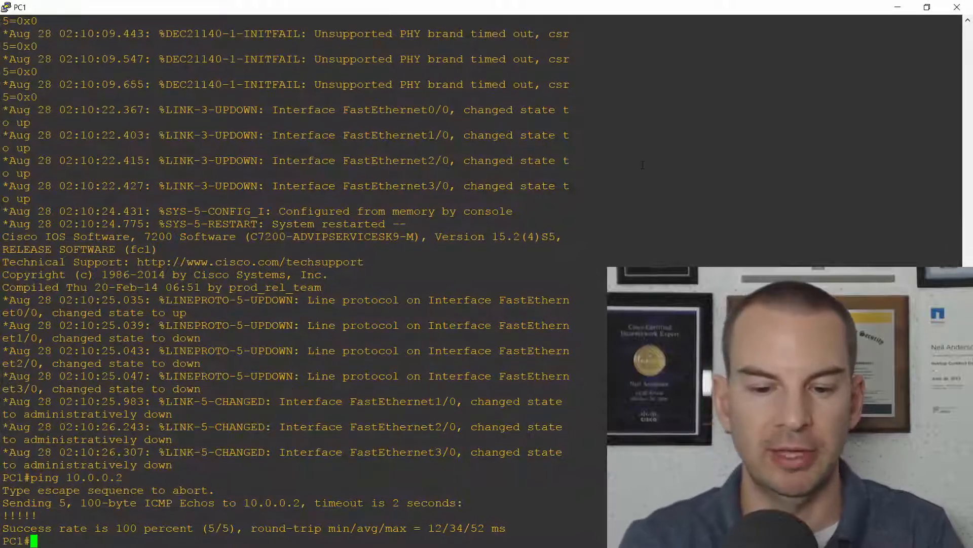
From PC1's console, ping 10.0.0.2 and confirm 100 percent success
{"action": "type", "text": "ping 10.0.0.2"}
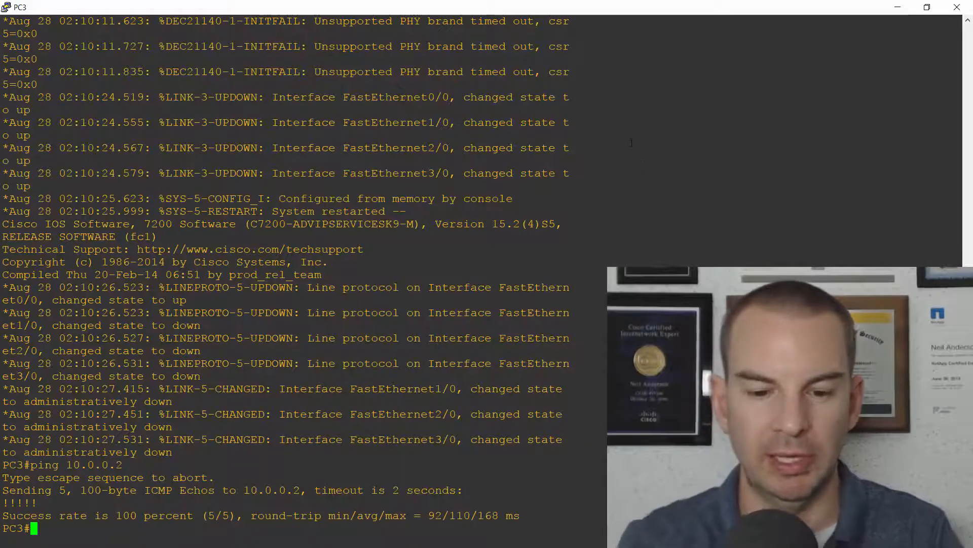
From PC3, ping 10.0.0.2 (now 0 percent, unreachable) and then ping 10.0.1.10
{"action": "type", "text": "ping 1"}
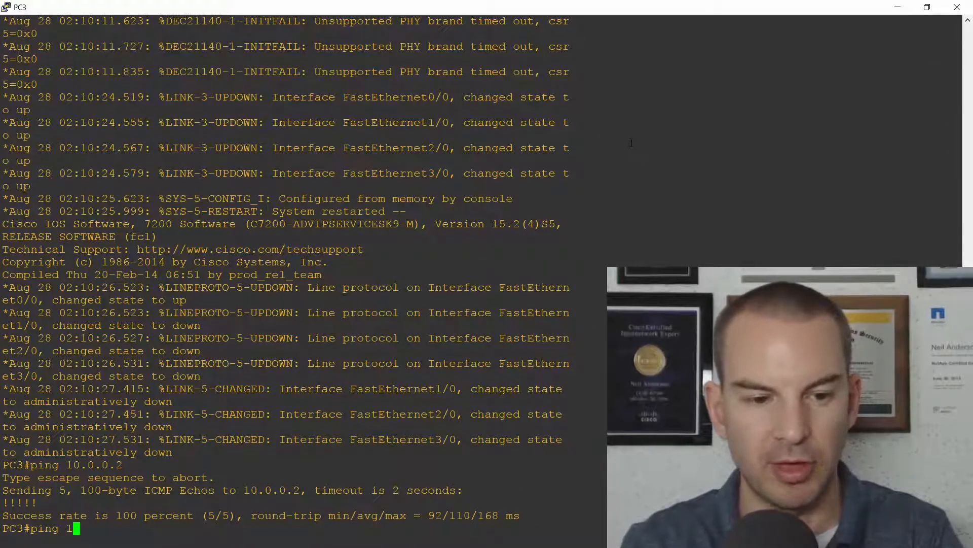
{"action": "type", "text": "0.0.0.2"}
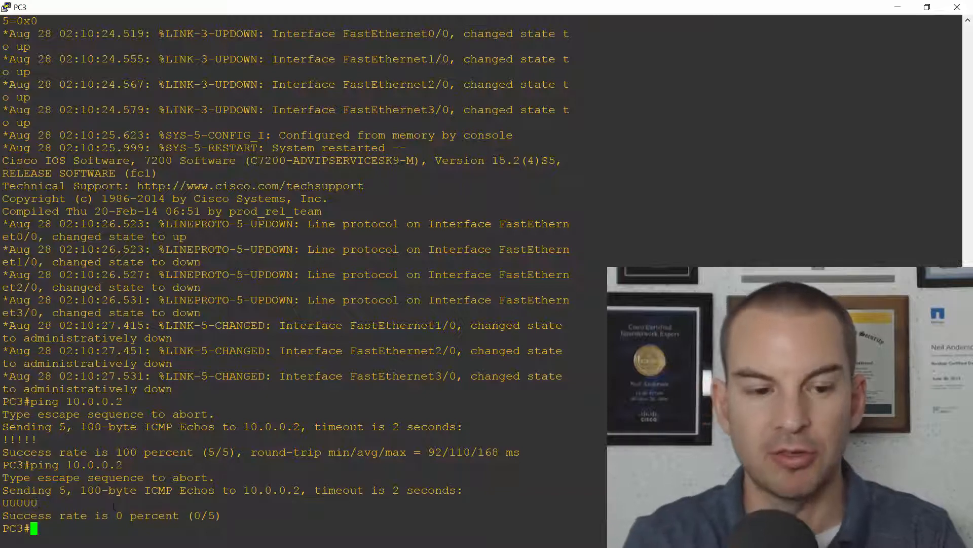
{"action": "type", "text": "ping 10.0."}
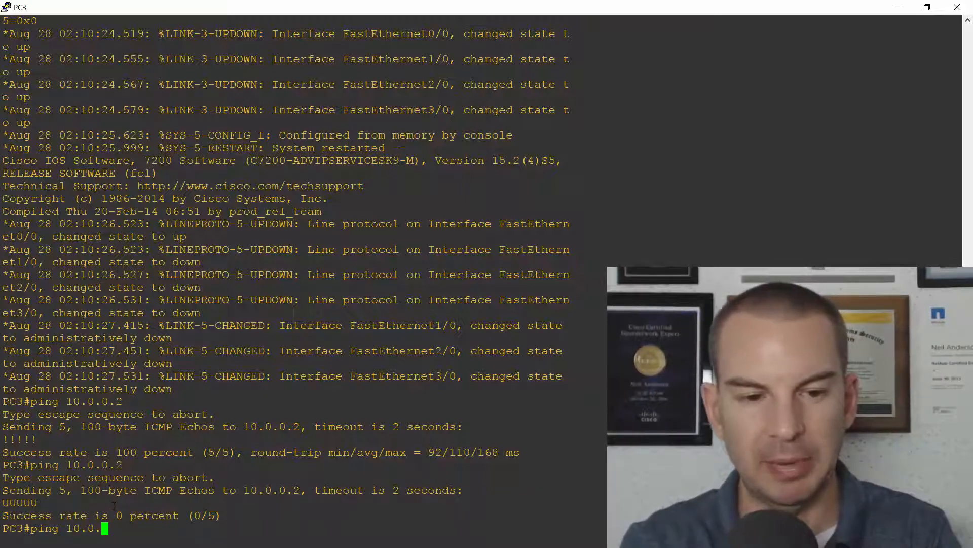
{"action": "type", "text": "1.10"}
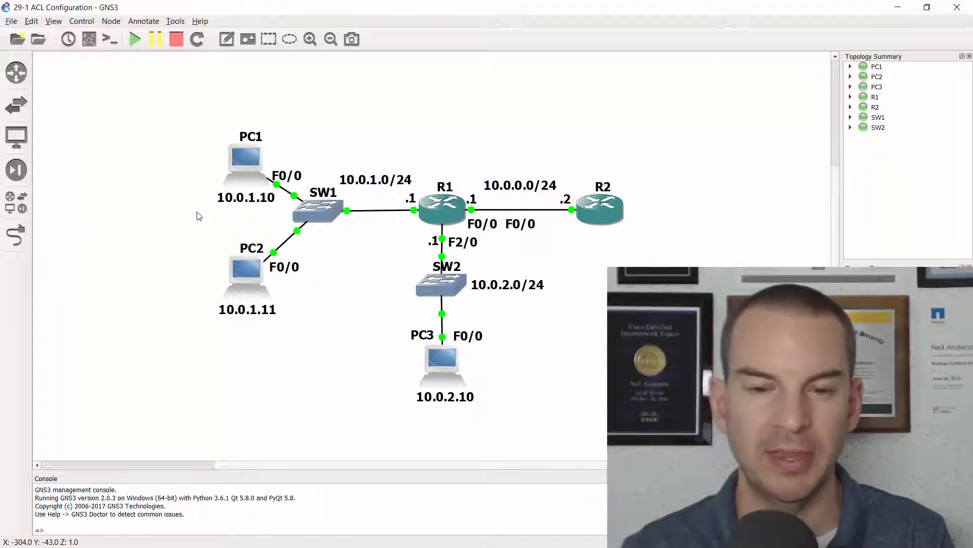
{"action": "mouse_move", "coordinate": [576, 234]}
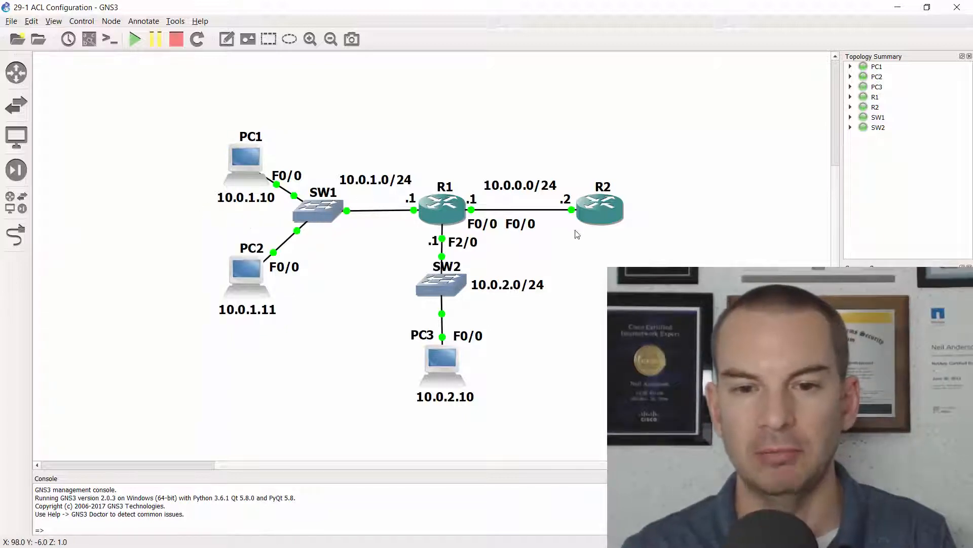
{"action": "mouse_move", "coordinate": [601, 256]}
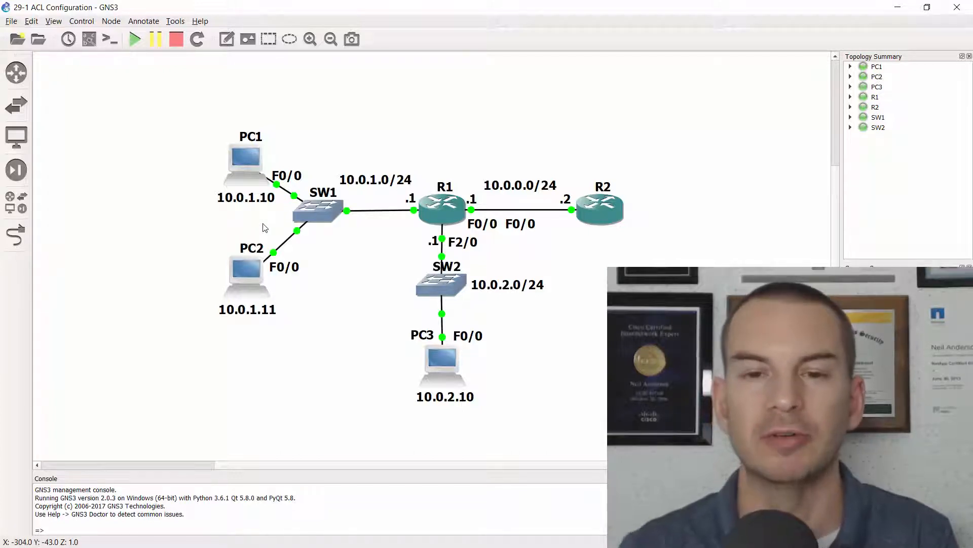
{"action": "mouse_move", "coordinate": [565, 228]}
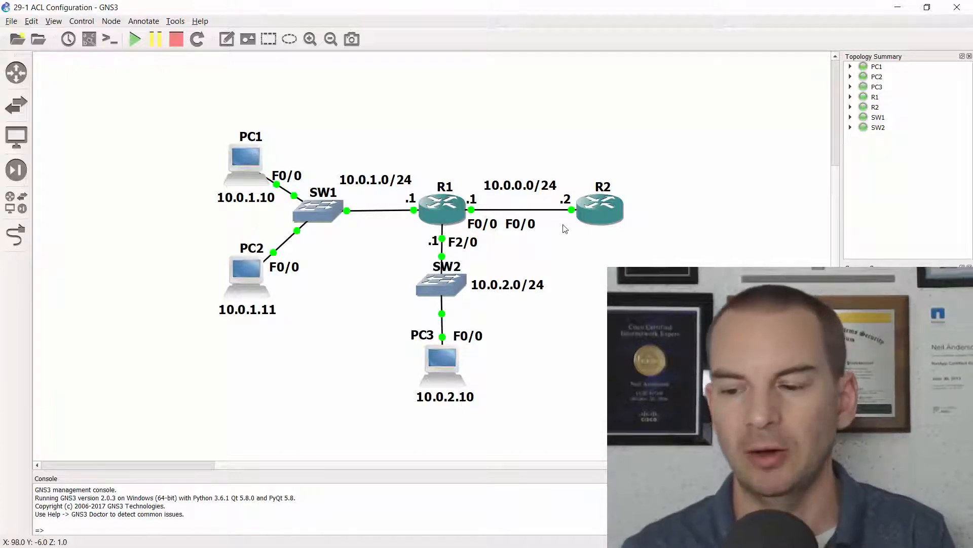
{"action": "mouse_move", "coordinate": [613, 245]}
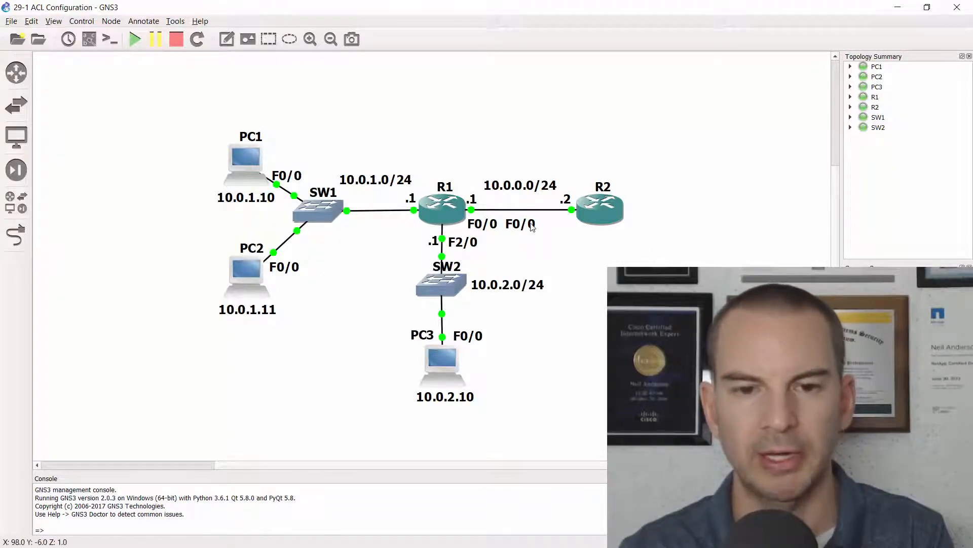
{"action": "mouse_move", "coordinate": [363, 278]}
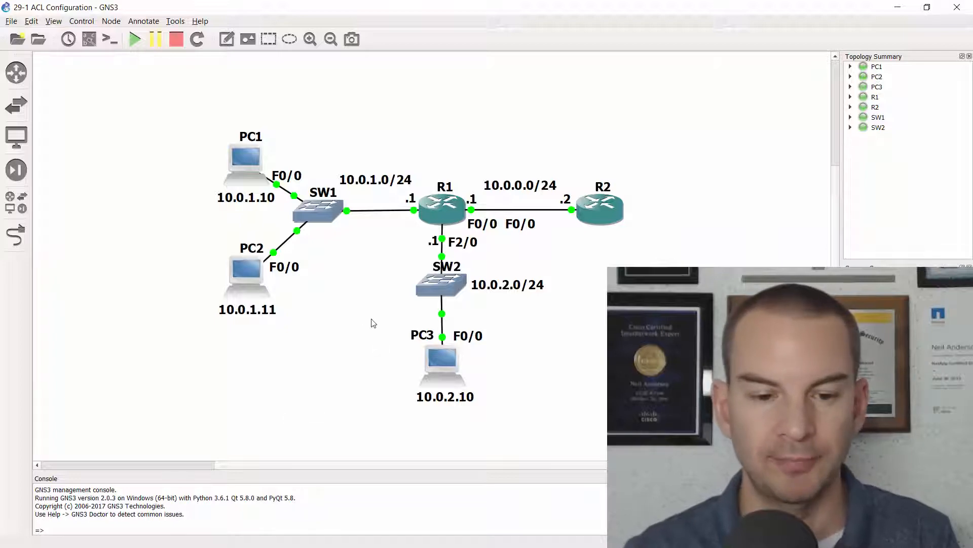
On R1, add access-list 100 permit tcp host 10.0.1.10 host 10.0.0.2 eq telnet
{"action": "key", "text": "alt+tab"}
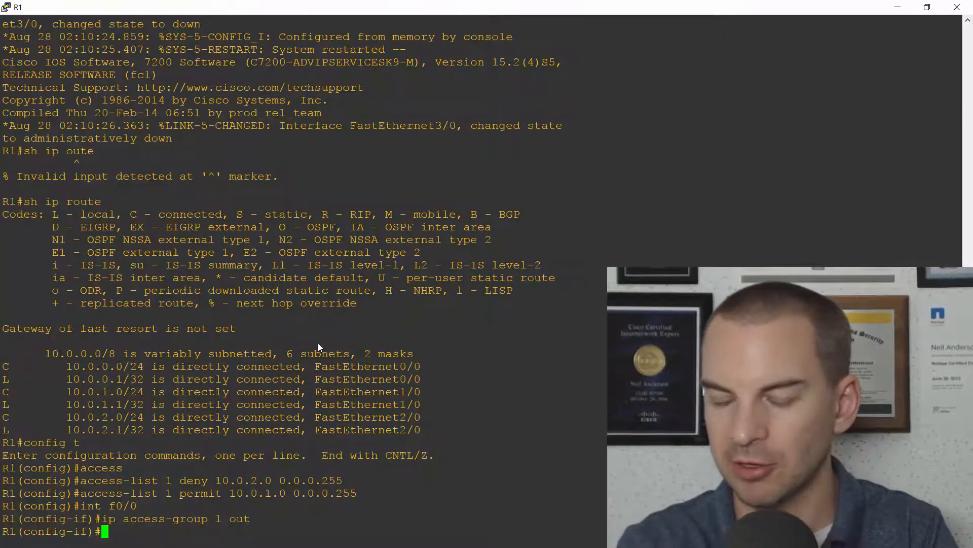
{"action": "type", "text": "exit"}
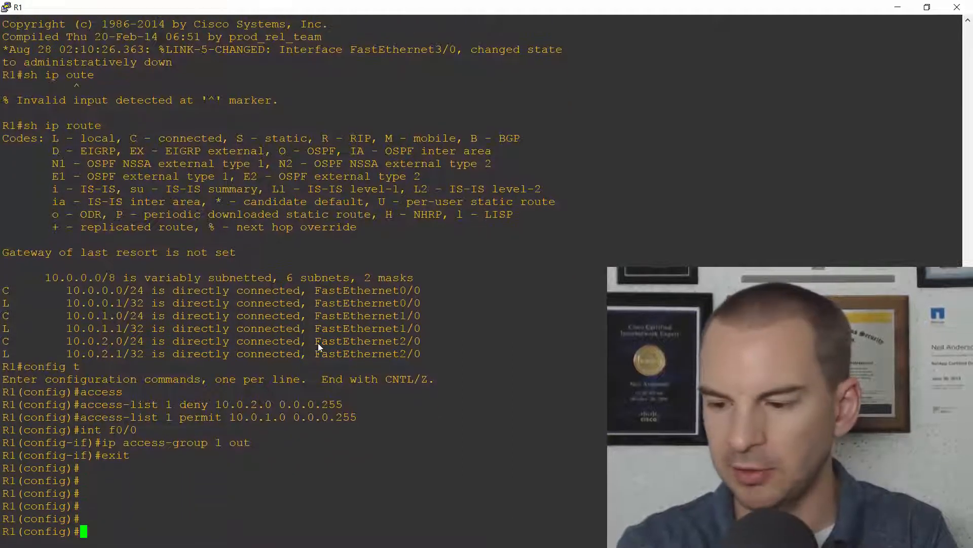
{"action": "type", "text": "access-list"}
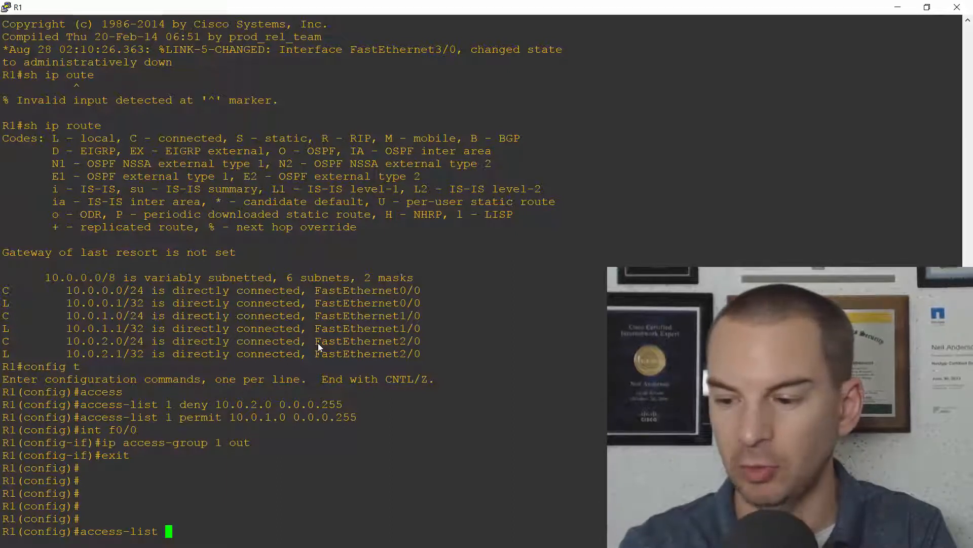
{"action": "type", "text": "100"}
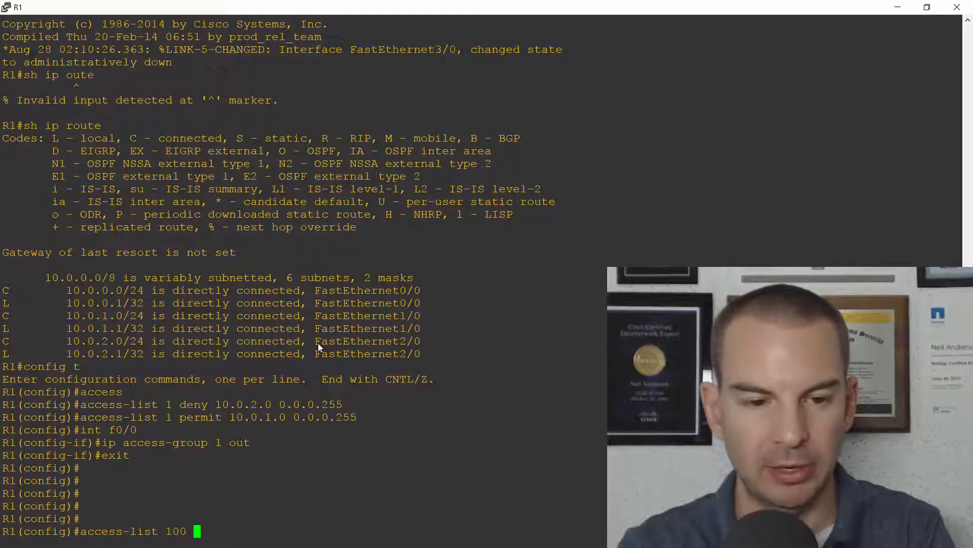
{"action": "type", "text": "permit"}
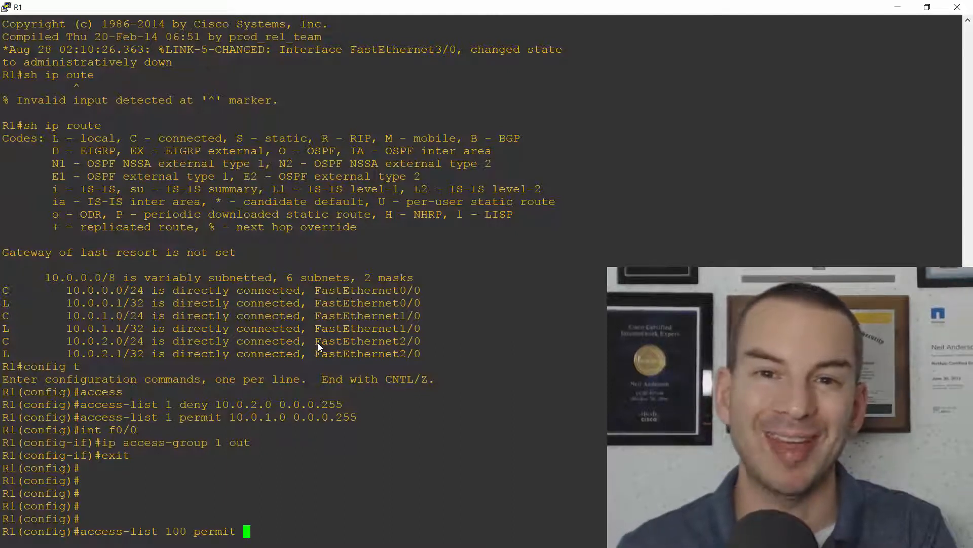
{"action": "type", "text": "t"}
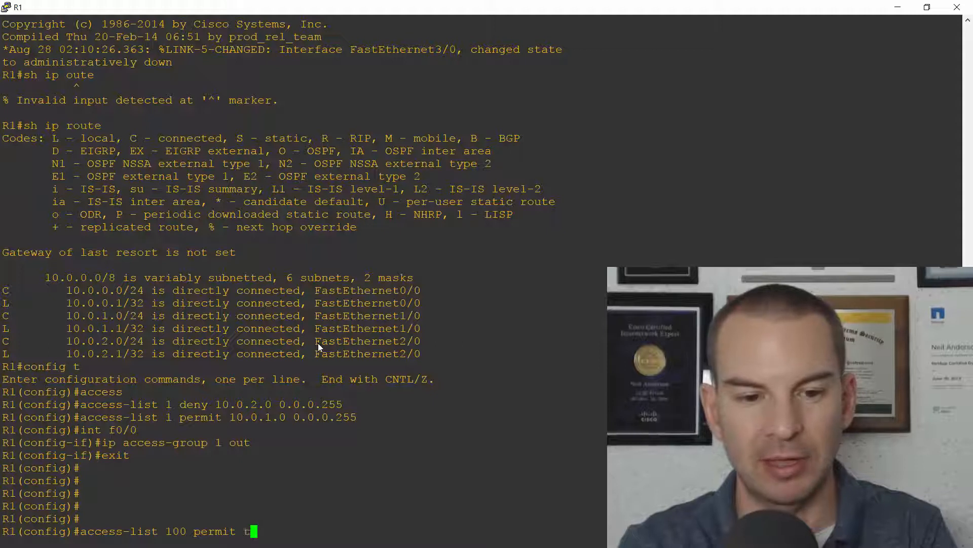
{"action": "type", "text": "cp"}
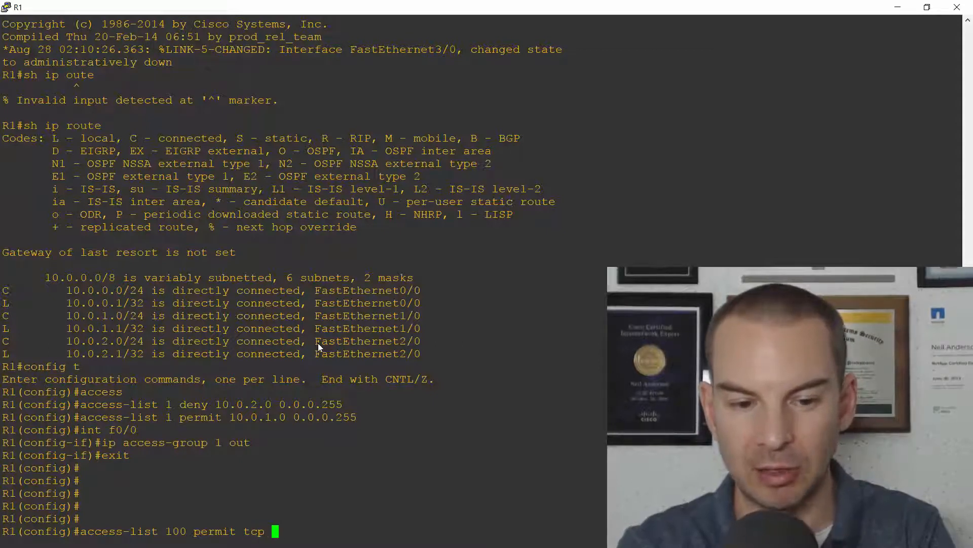
{"action": "type", "text": "ho"}
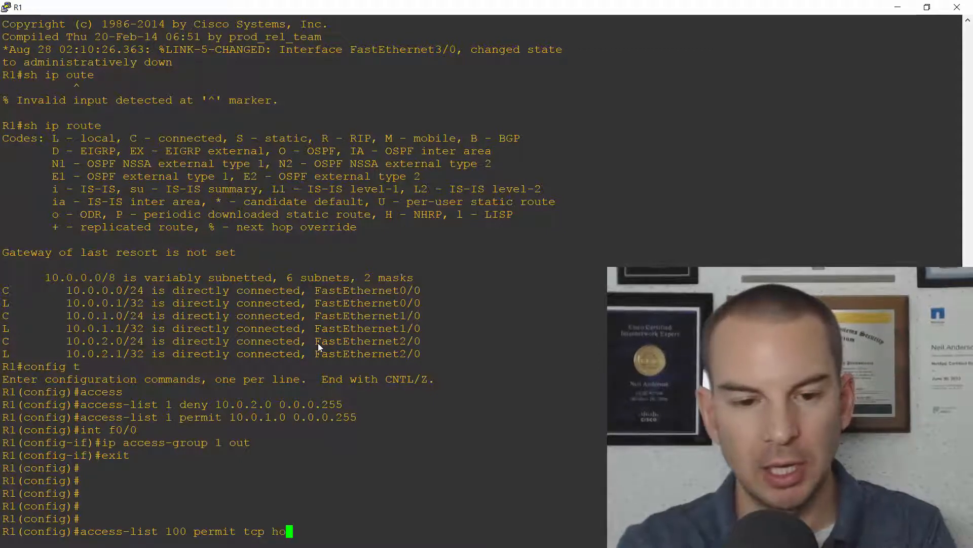
{"action": "type", "text": "st 10"}
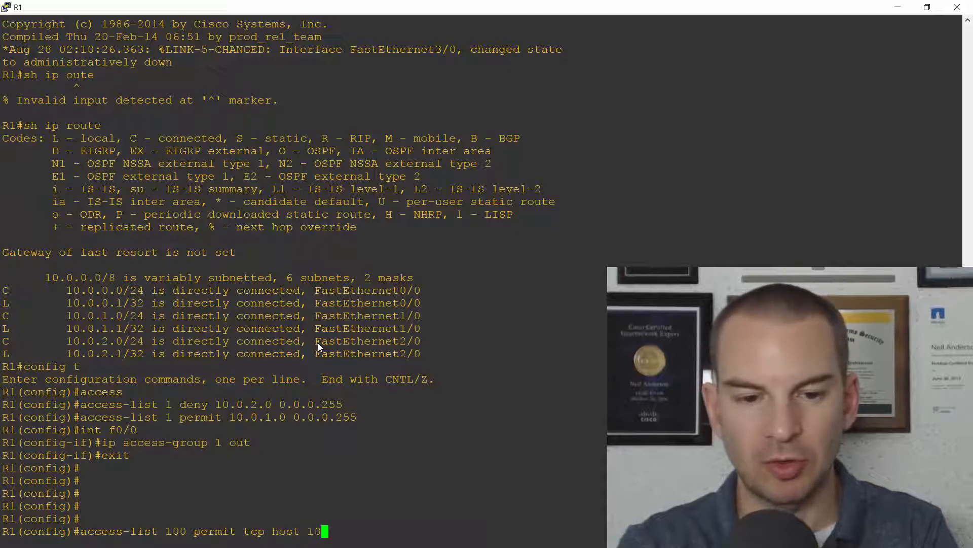
{"action": "type", "text": ".0.1.10"}
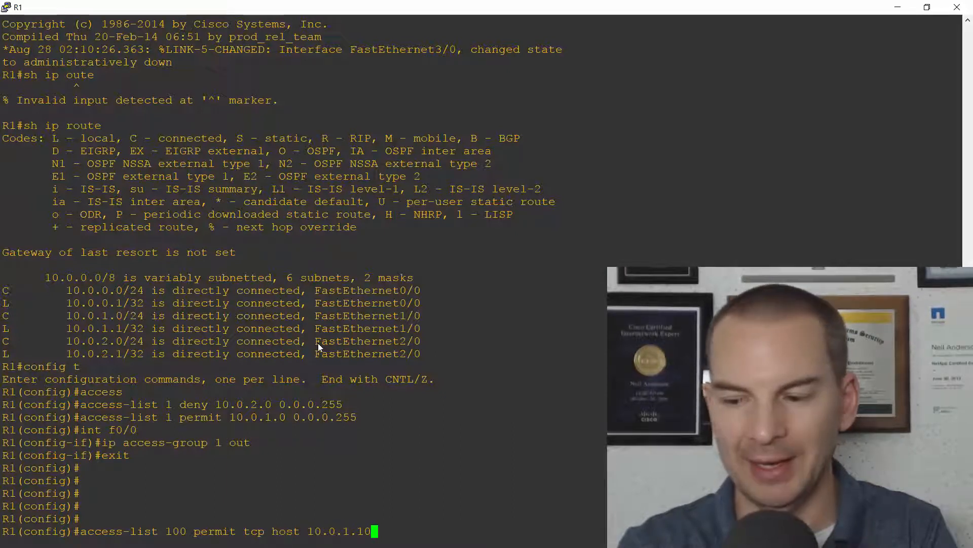
{"action": "type", "text": "host"}
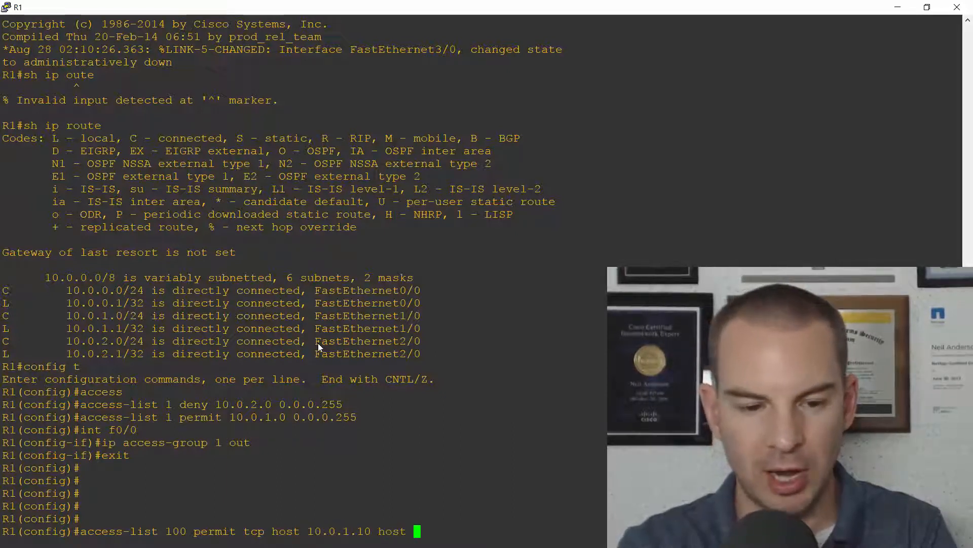
{"action": "type", "text": "10.0.0"}
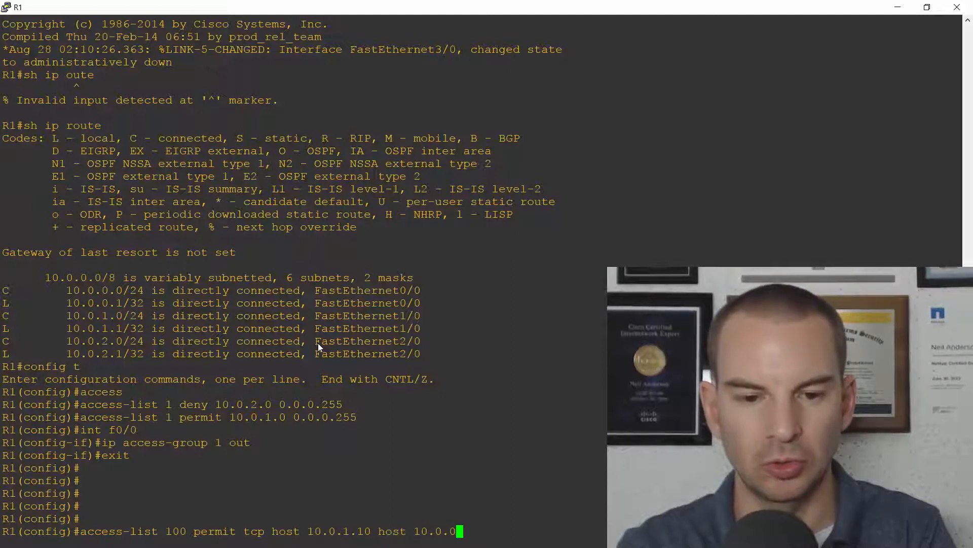
{"action": "type", "text": "2 eq"}
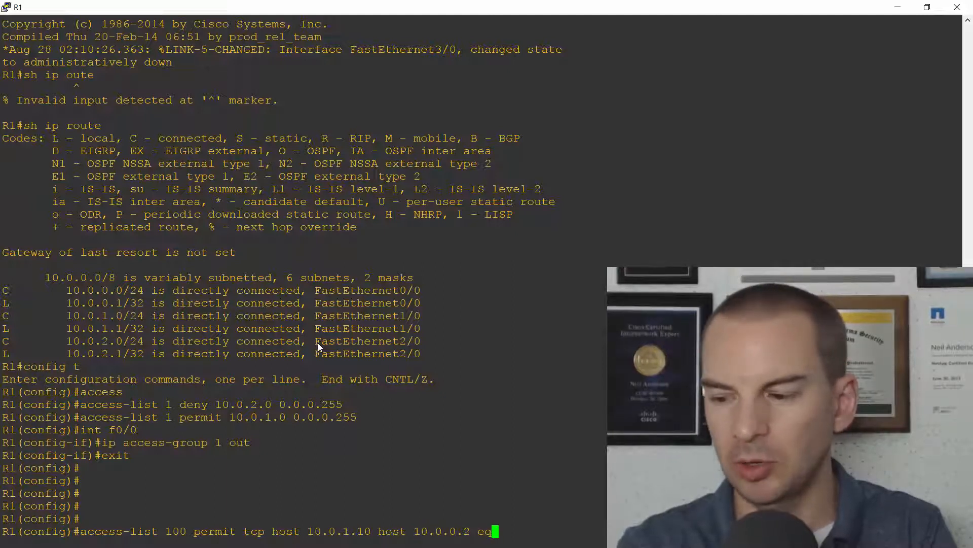
{"action": "type", "text": "elnet"}
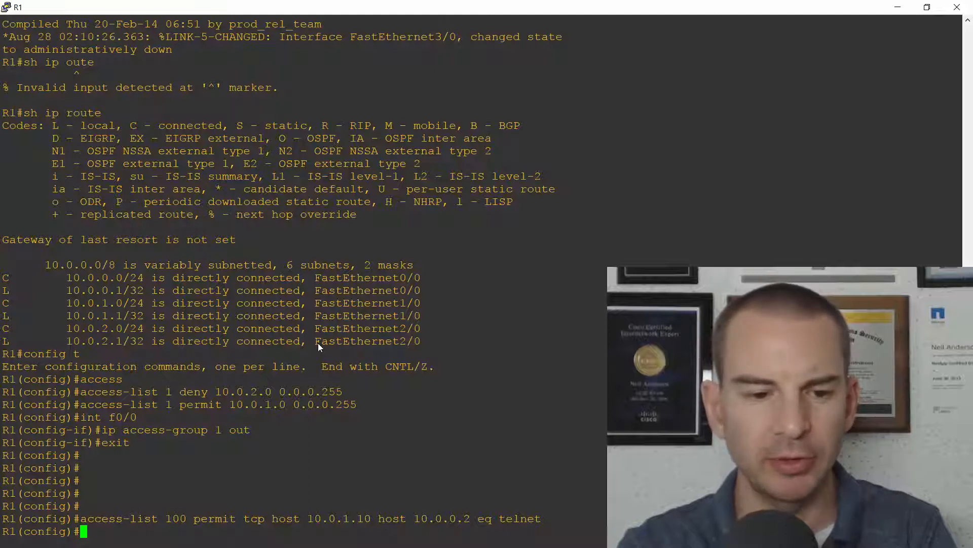
Add access-list 100 deny tcp 10.0.1.0 0.0.0.255 host 10.0.0.2 eq telnet
{"action": "type", "text": "a"}
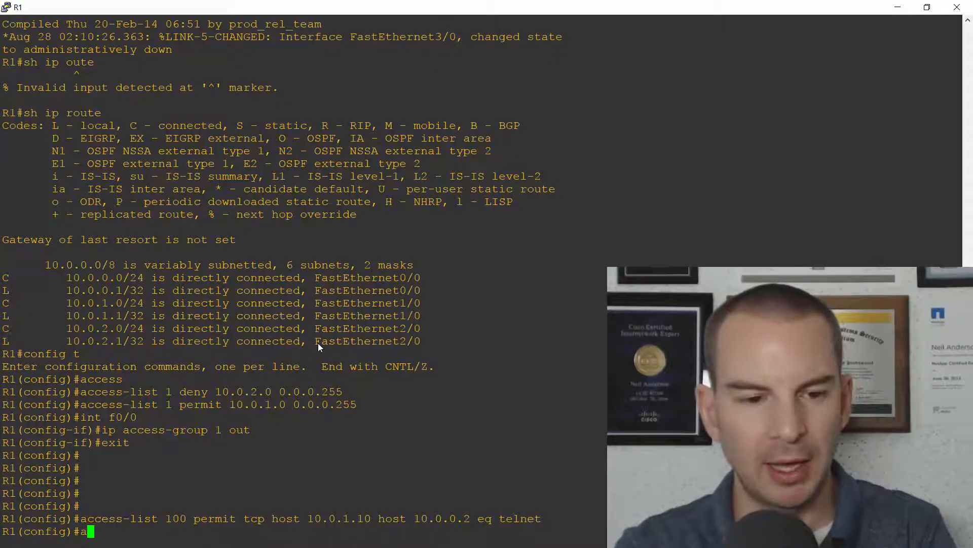
{"action": "type", "text": "ccess"}
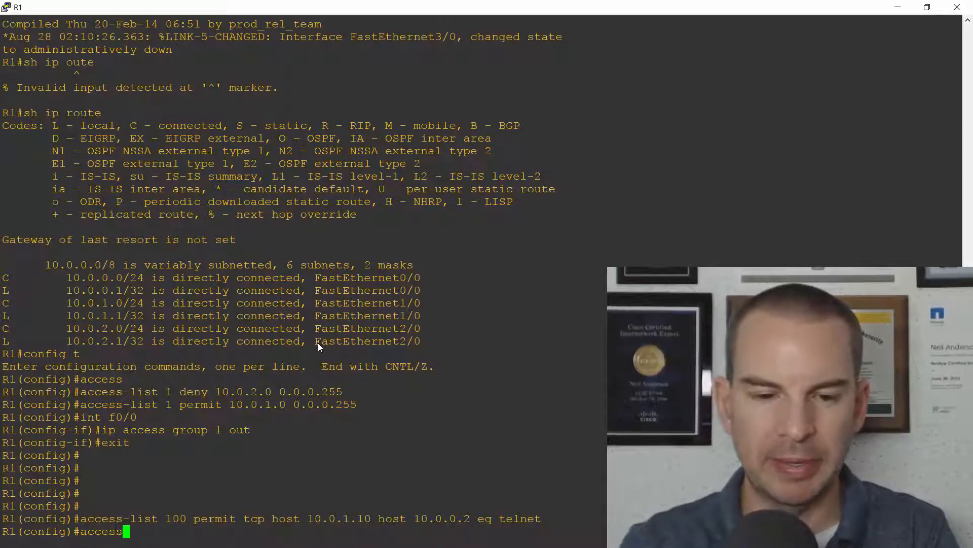
{"action": "type", "text": "-list 100 deny tcp"}
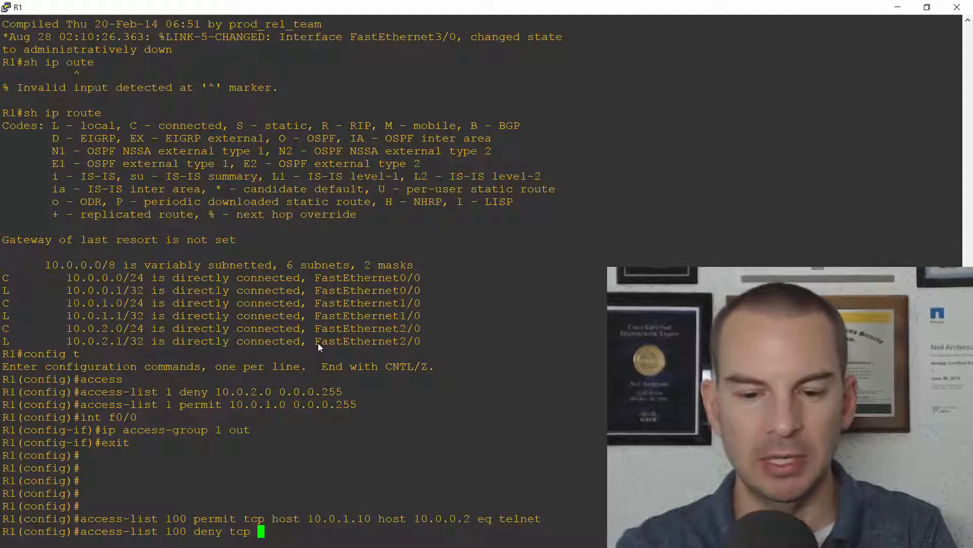
{"action": "type", "text": "10.0.1."}
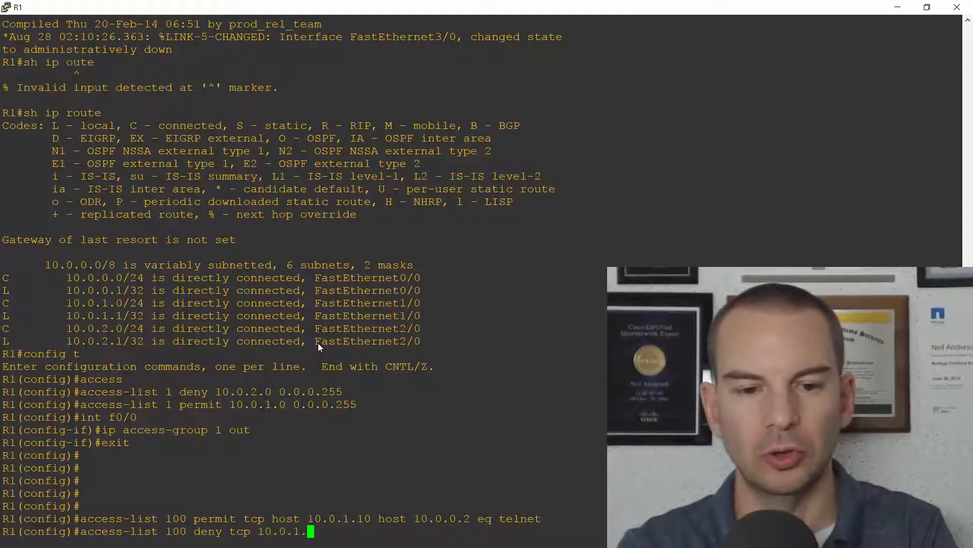
{"action": "type", "text": "0.0.0."}
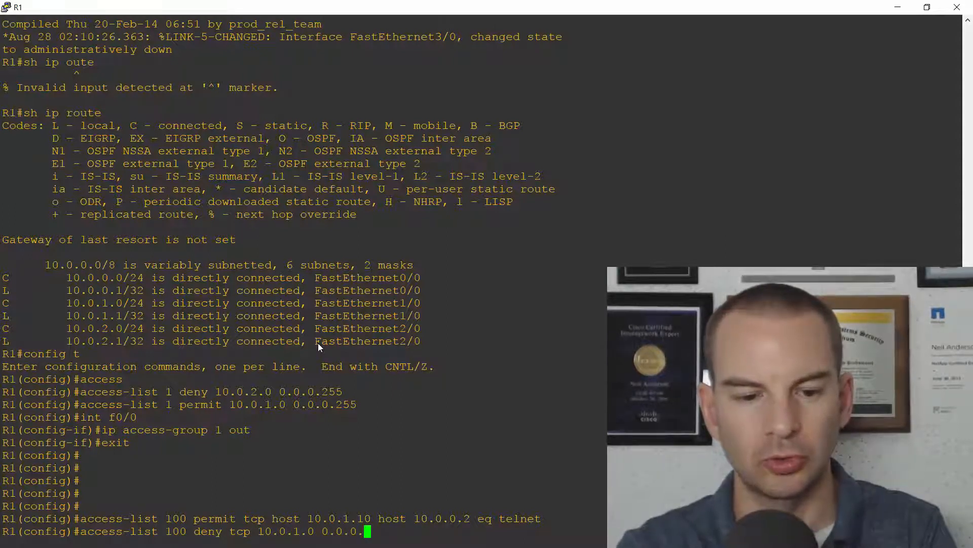
{"action": "type", "text": "host 10.0.0"}
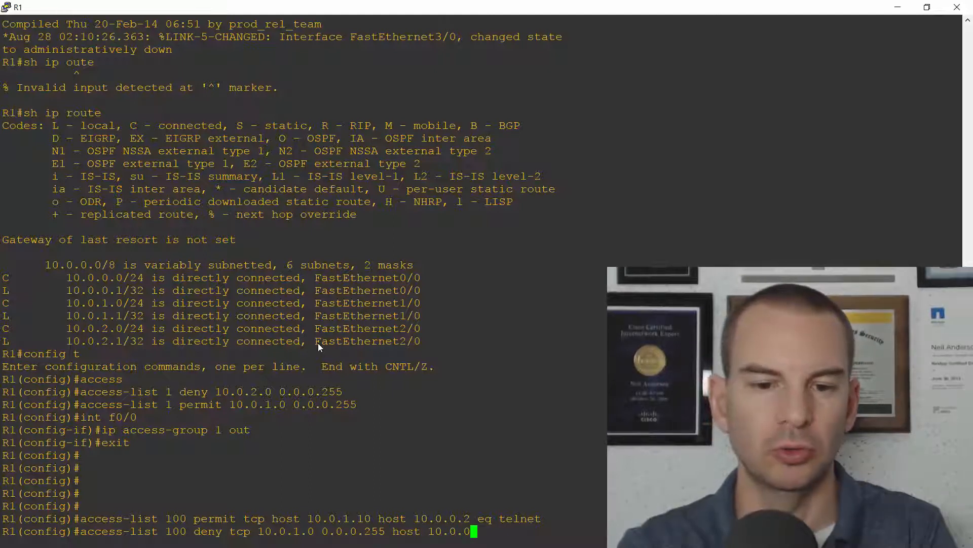
{"action": "type", "text": "eq tel"}
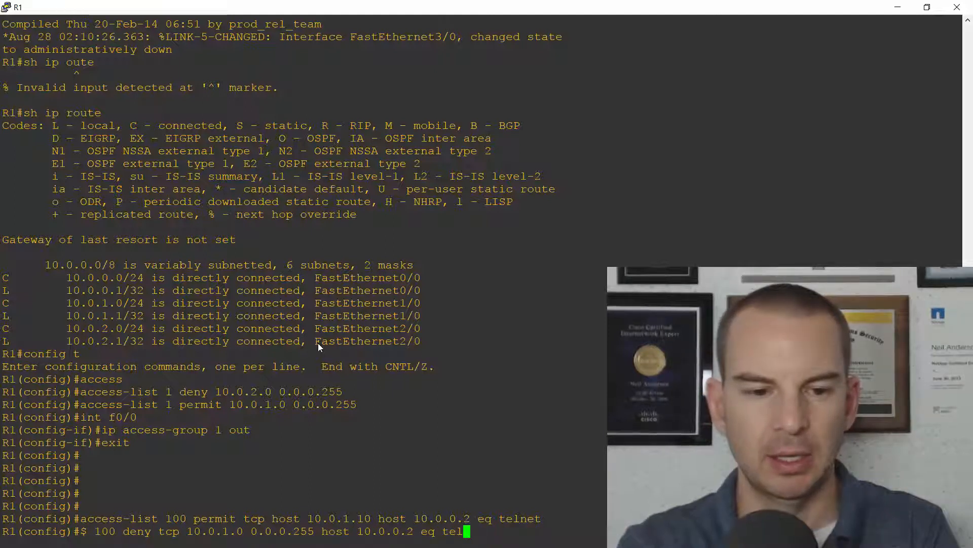
{"action": "key", "text": "enter"}
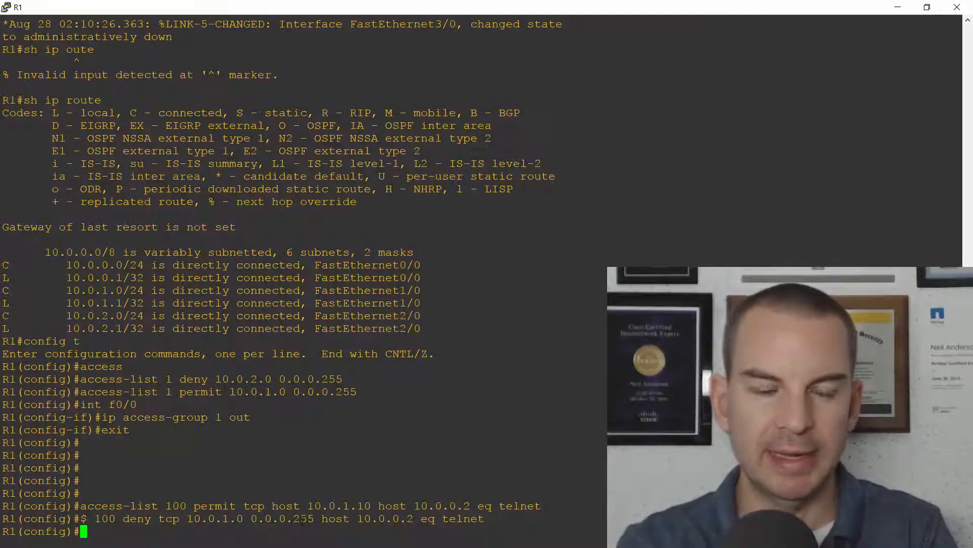
On R1, add access-list 100 permit ip any any
{"action": "type", "text": "access"}
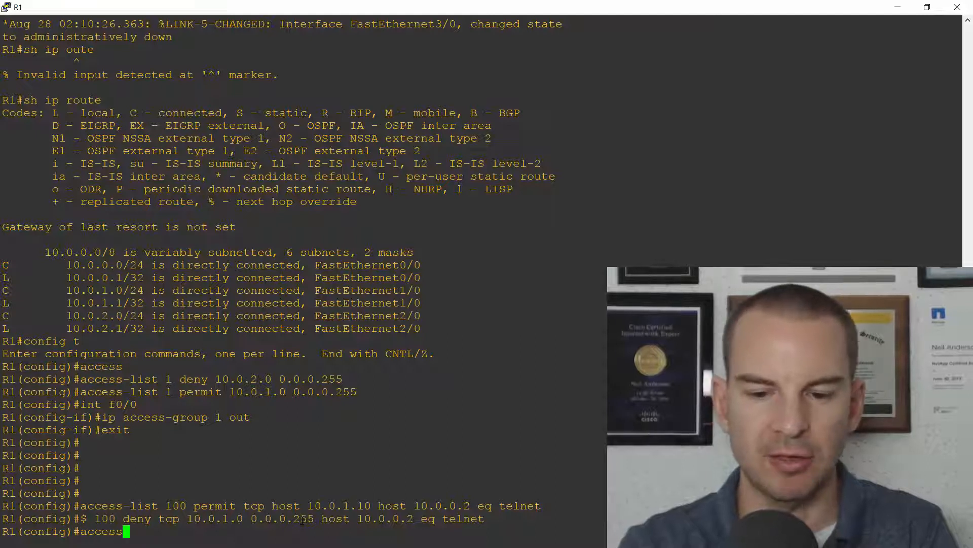
{"action": "type", "text": "-list 100"}
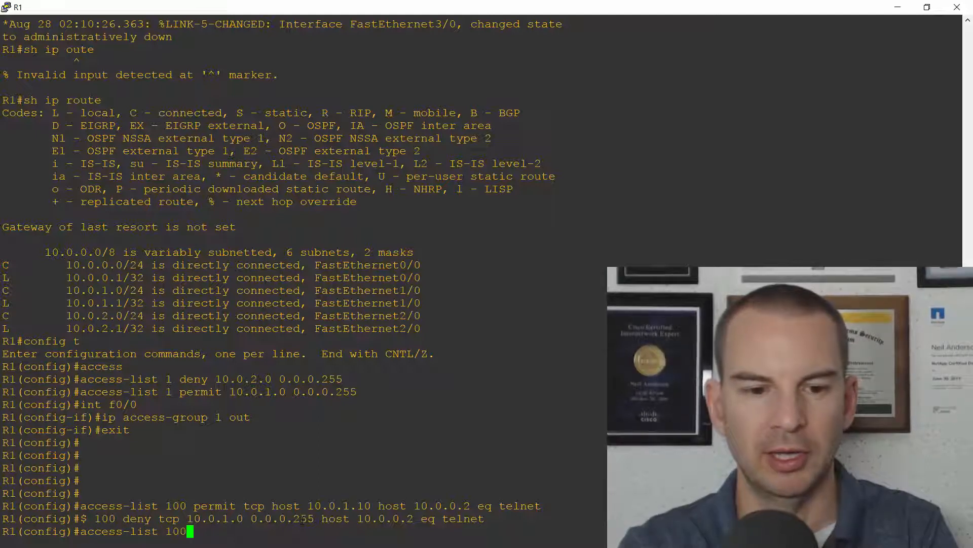
{"action": "type", "text": "permit"}
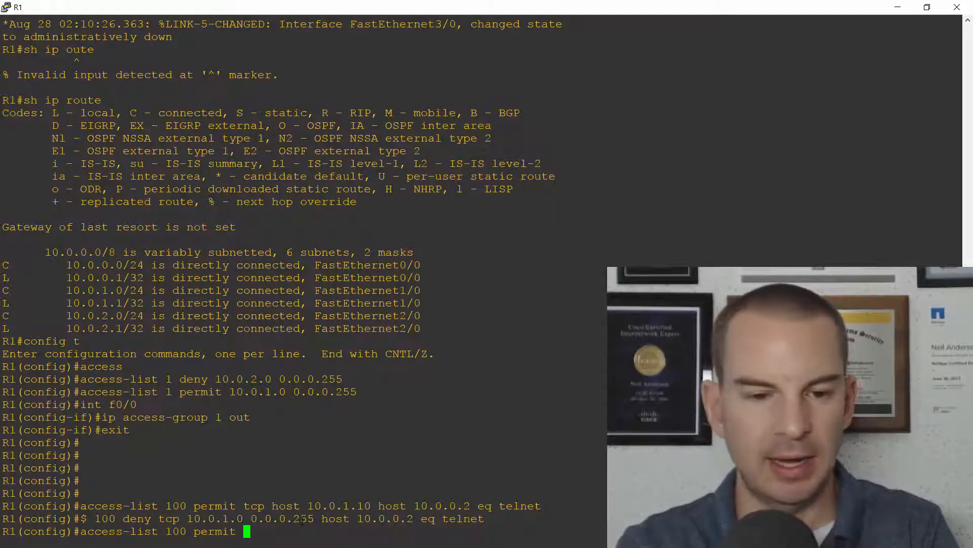
{"action": "type", "text": "ip any any"}
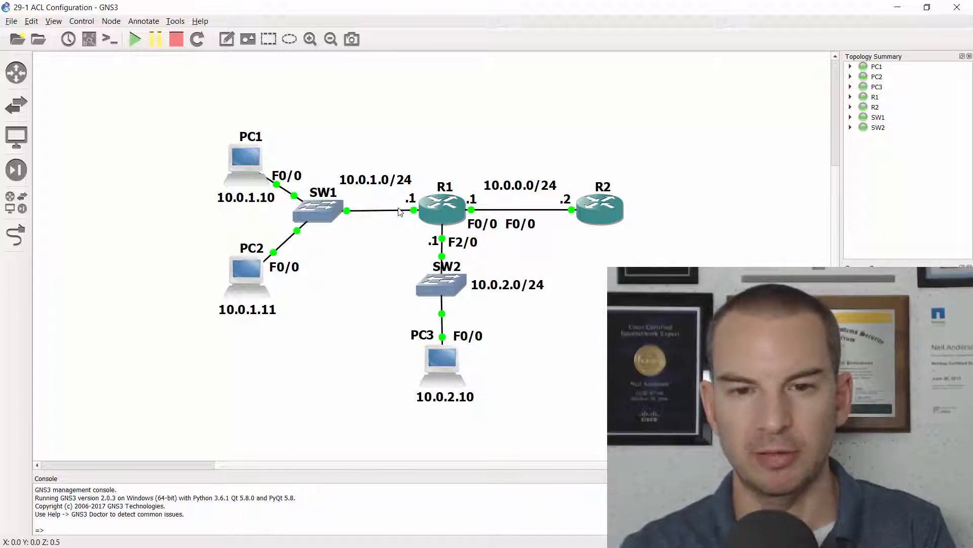
{"action": "mouse_move", "coordinate": [402, 224]}
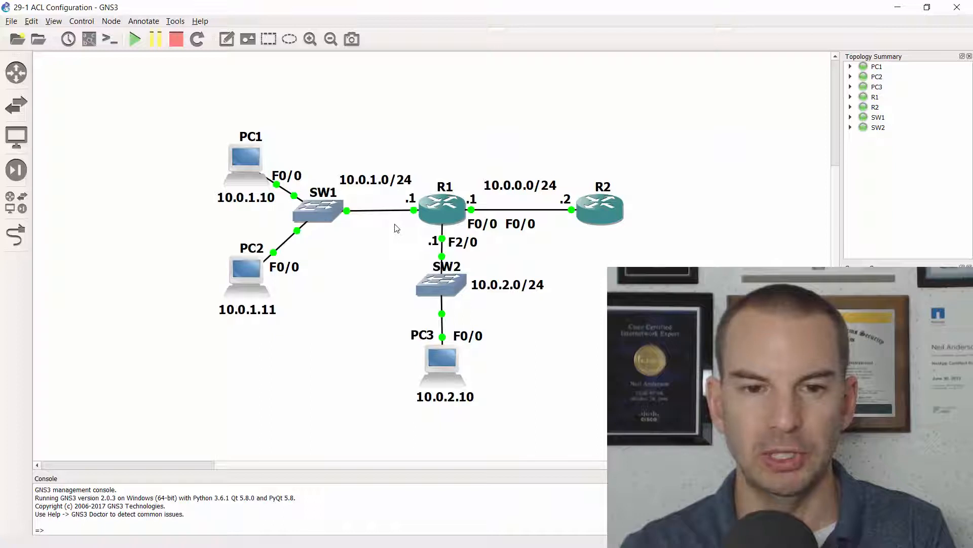
{"action": "mouse_move", "coordinate": [275, 57]}
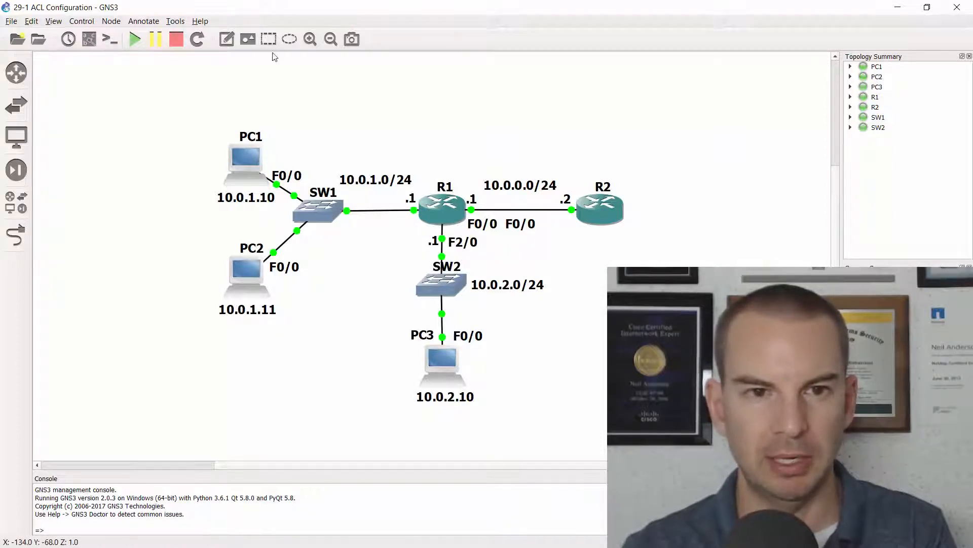
Add an F1/0 note label beside R1's link to SW1 in the topology
{"action": "left_click", "coordinate": [227, 39]}
{"action": "type", "text": "F1/0"}
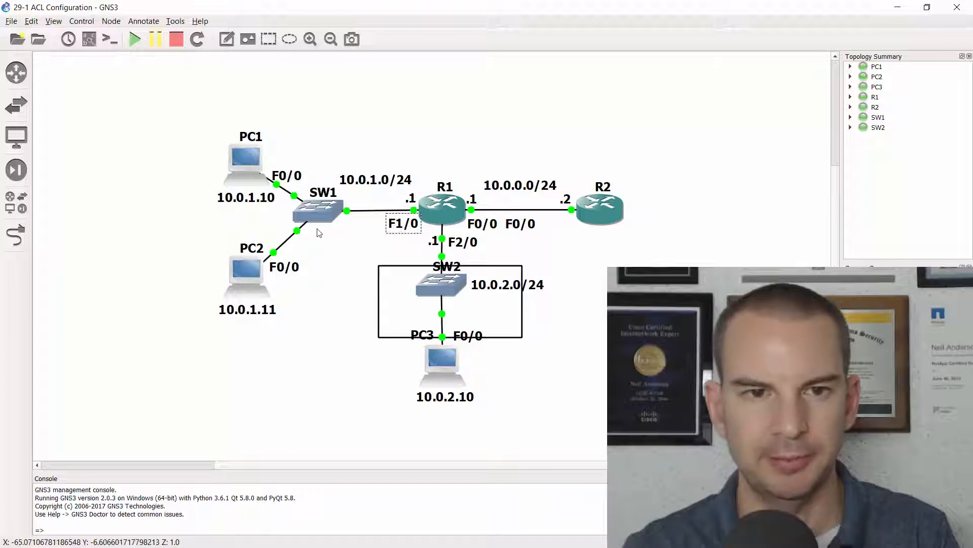
{"action": "mouse_move", "coordinate": [413, 251]}
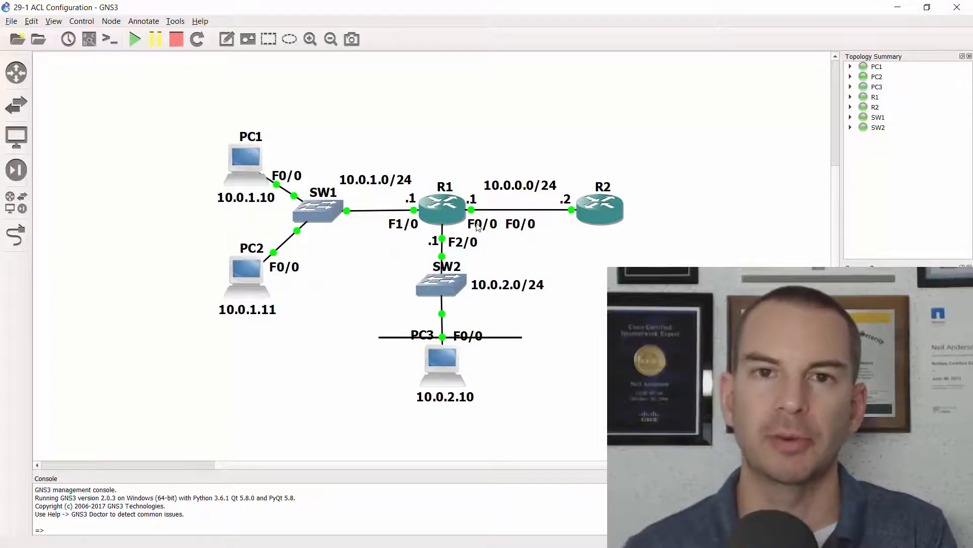
{"action": "mouse_move", "coordinate": [403, 234]}
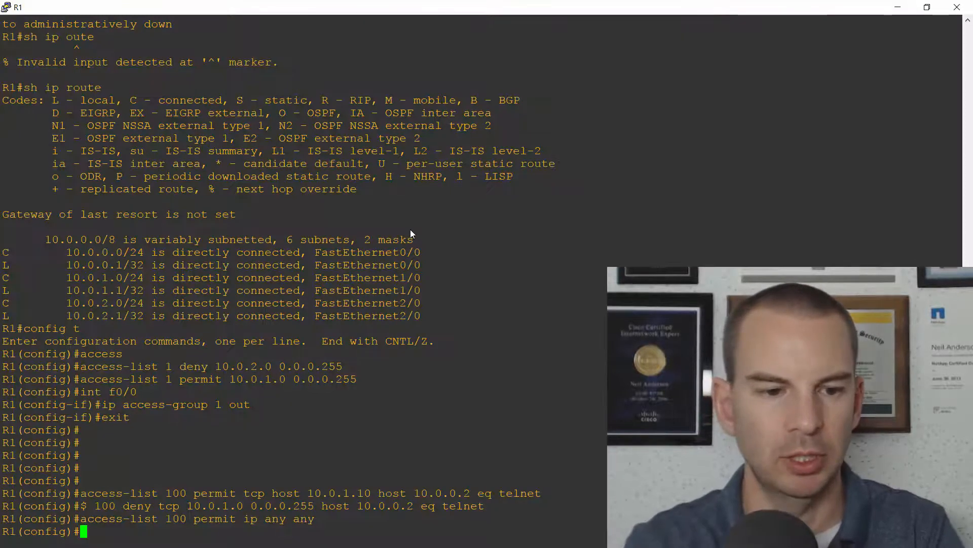
On R1 interface F1/0, apply 'ip access-group 100 in'
{"action": "type", "text": "int f1/0"}
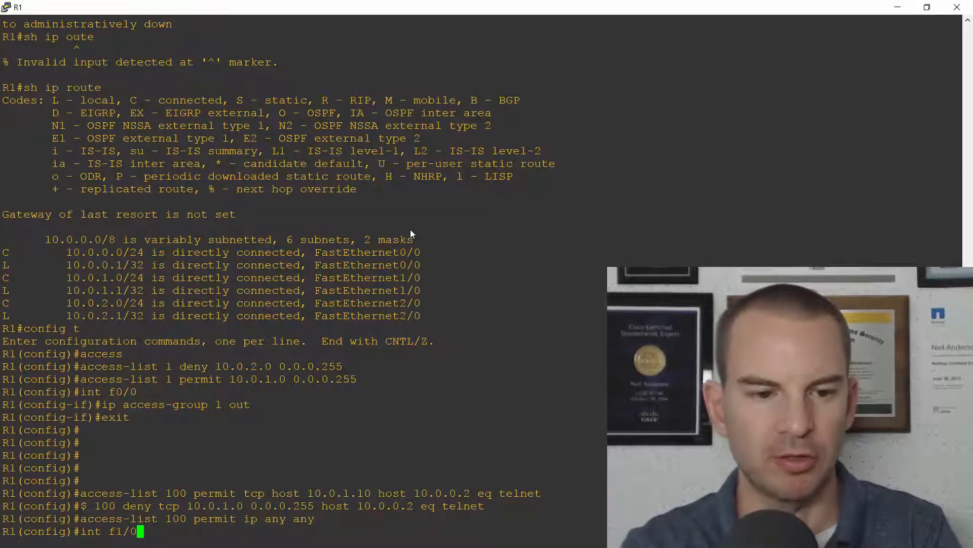
{"action": "type", "text": "ip access"}
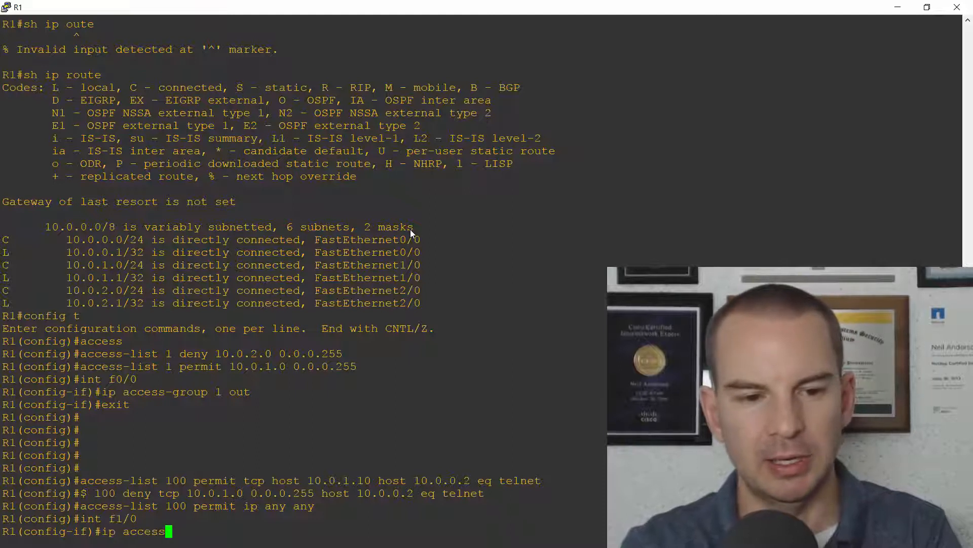
{"action": "type", "text": "-group 10"}
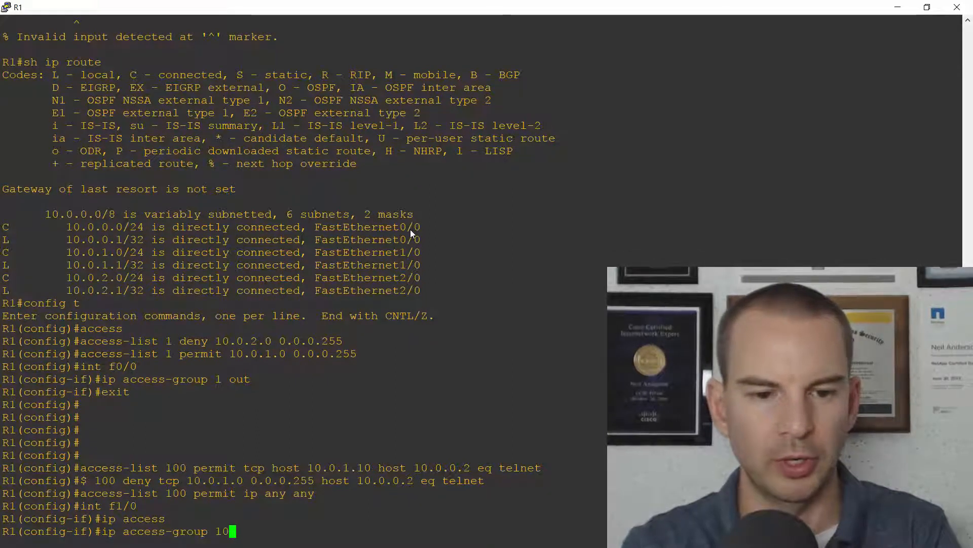
{"action": "type", "text": "0"}
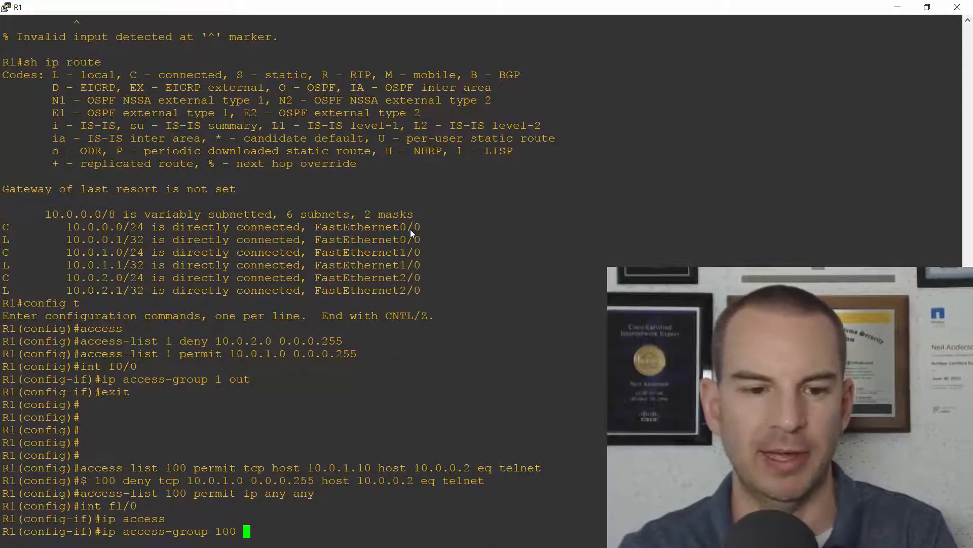
{"action": "type", "text": "in"}
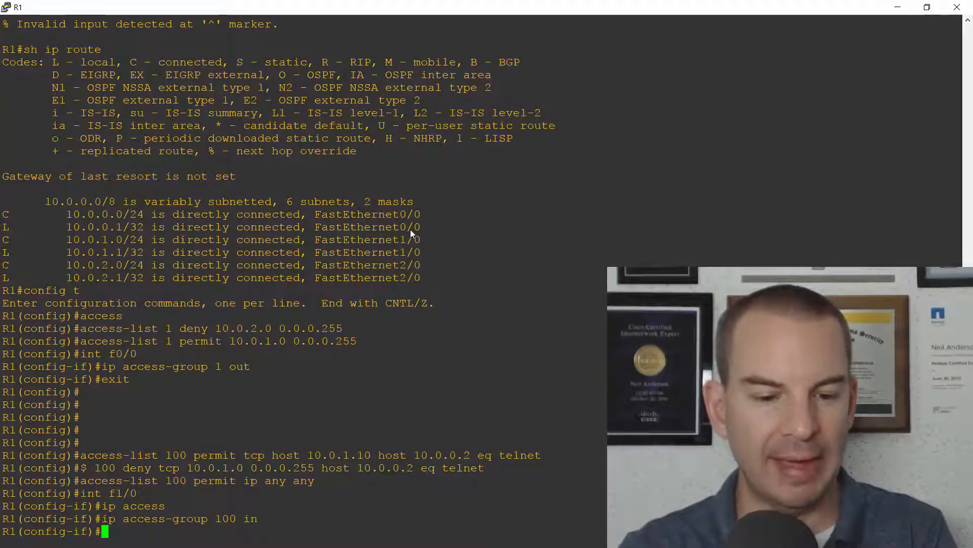
{"action": "key", "text": "alt+tab"}
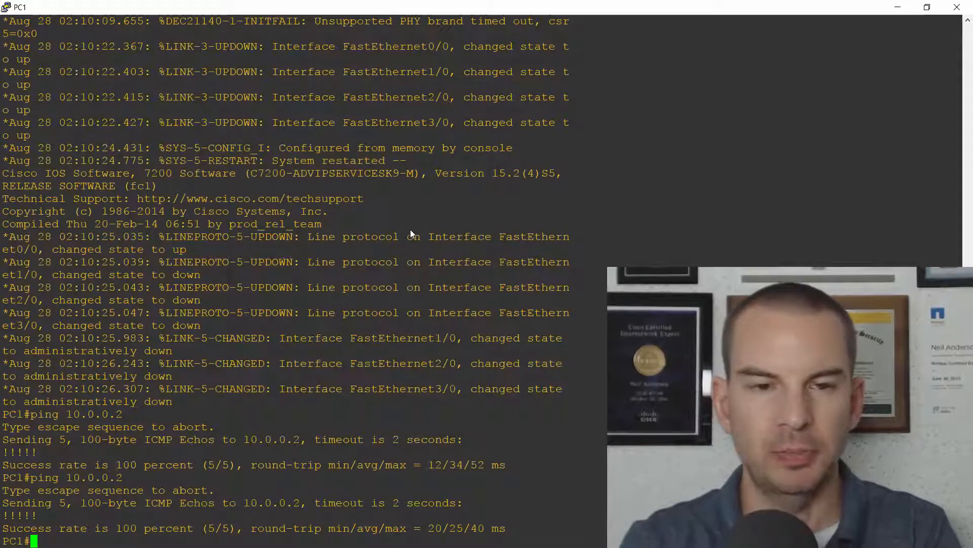
Telnet from PC1 to 10.0.0.2, log in with the password and reach the R2> prompt
{"action": "type", "text": "telnet"}
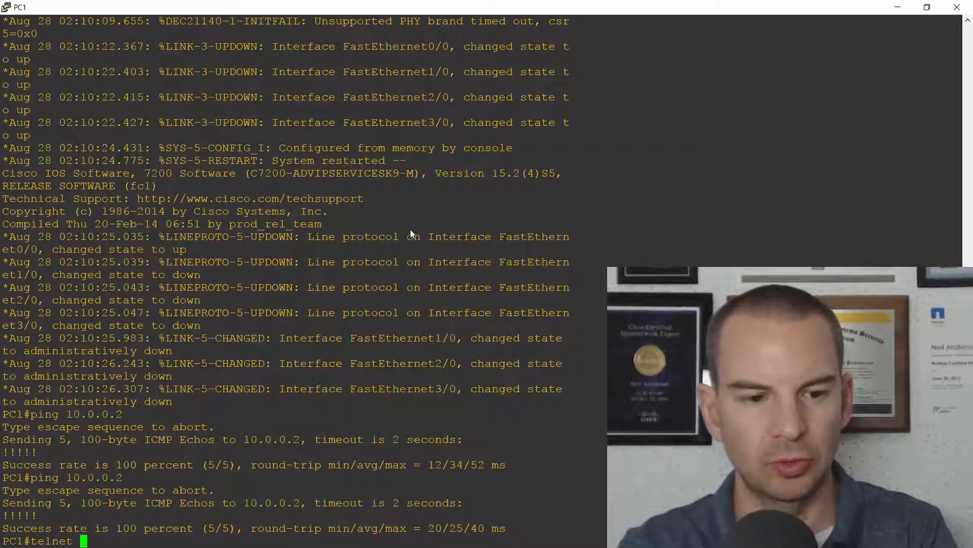
{"action": "type", "text": "10.0.0."}
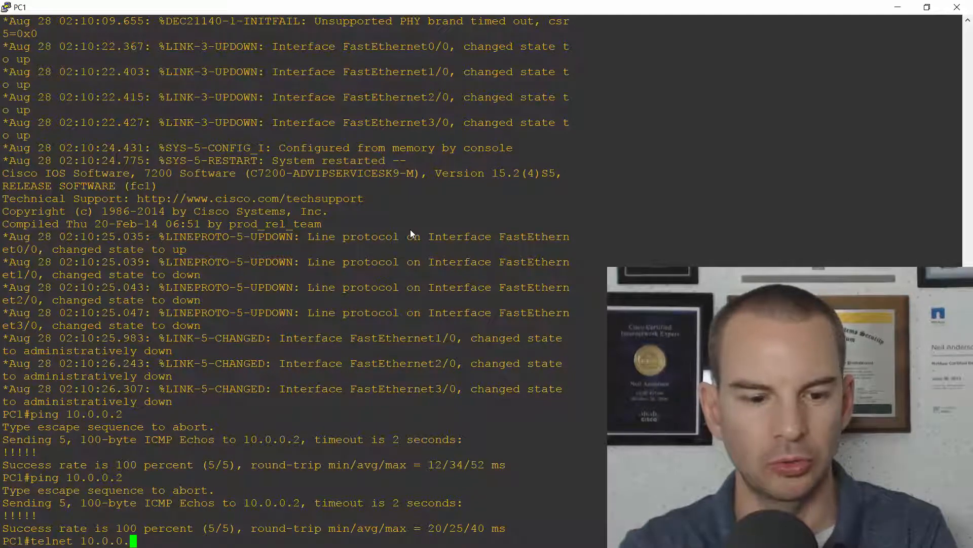
{"action": "key", "text": "enter"}
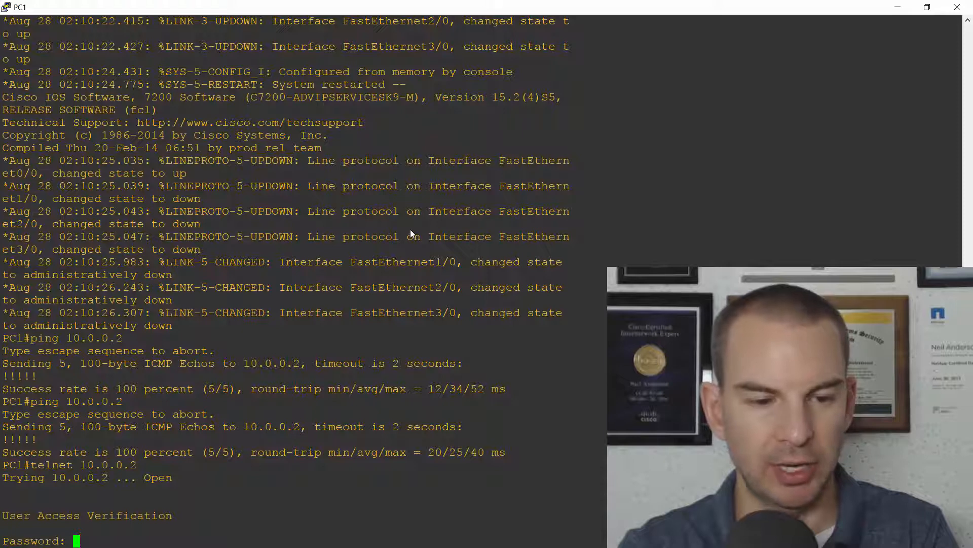
{"action": "key", "text": "enter"}
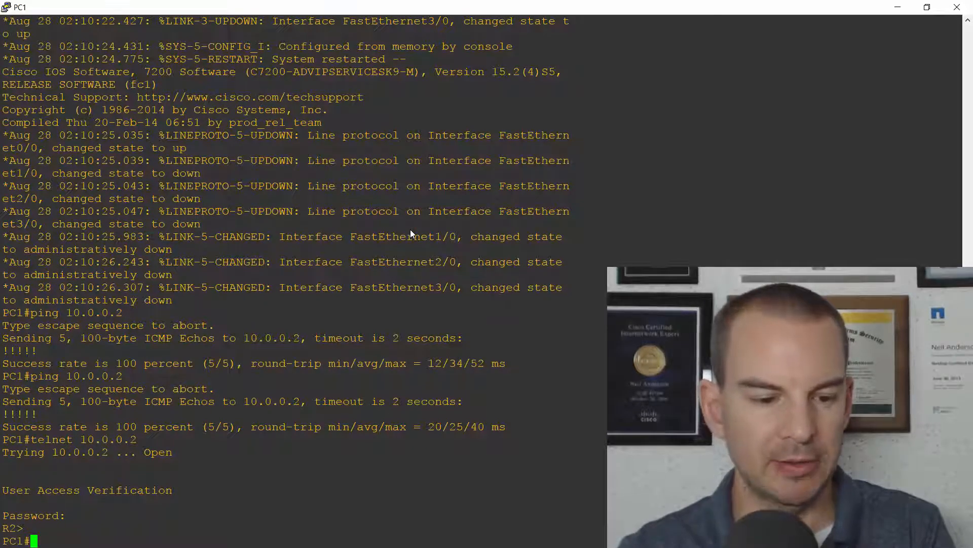
{"action": "key", "text": "alt+tab"}
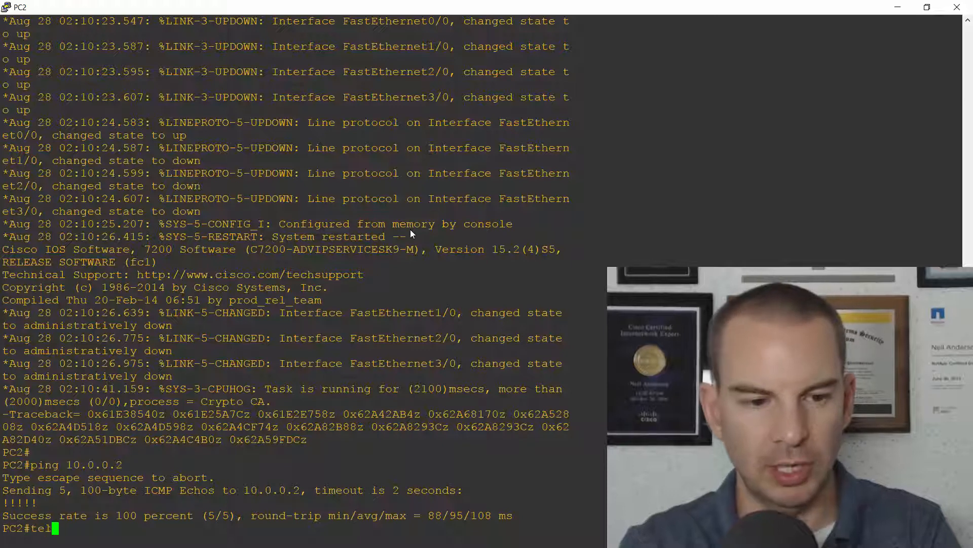
From PC2, attempt telnet to 10.0.0.2 (unreachable) and ping 10.0.0.2 successfully
{"action": "type", "text": "net 10.0.0.2"}
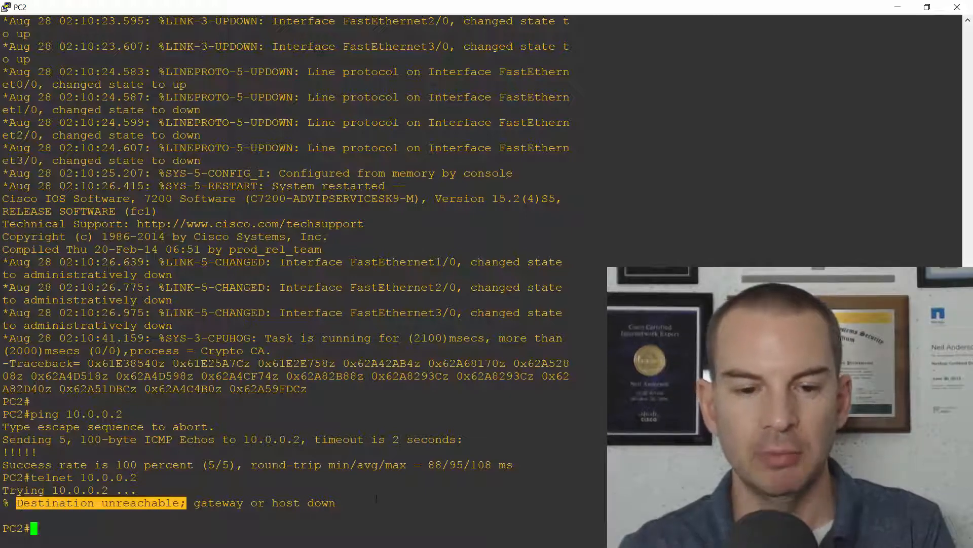
{"action": "type", "text": "ping 10"}
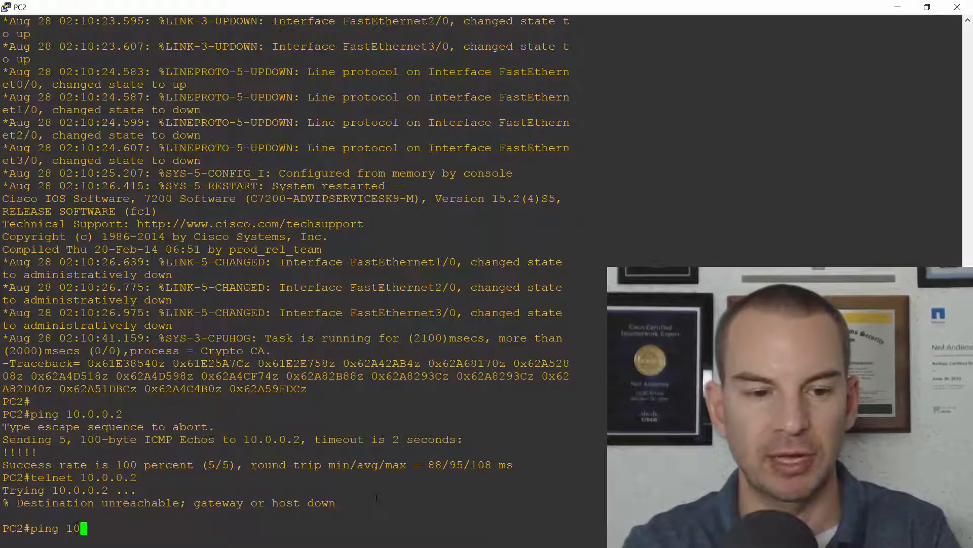
{"action": "key", "text": "enter"}
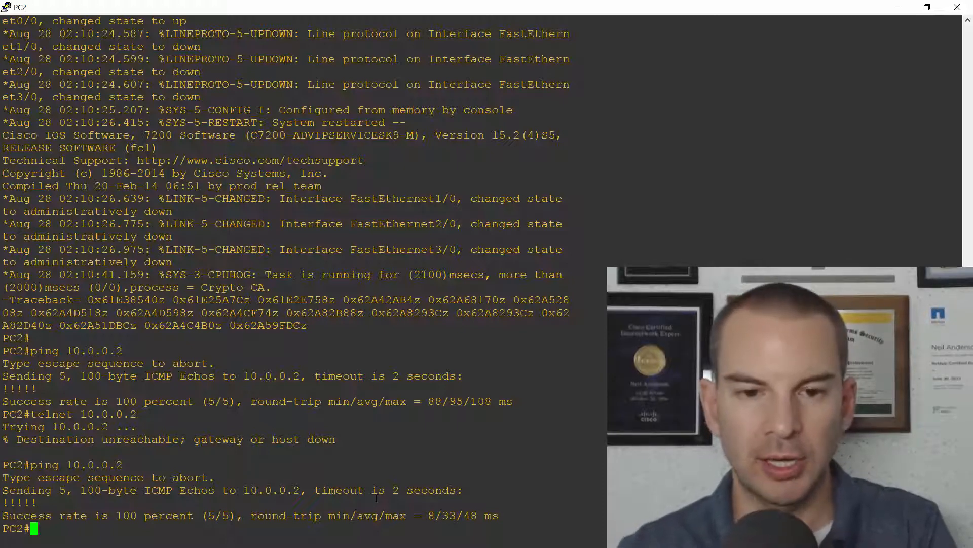
{"action": "key", "text": "alt+tab"}
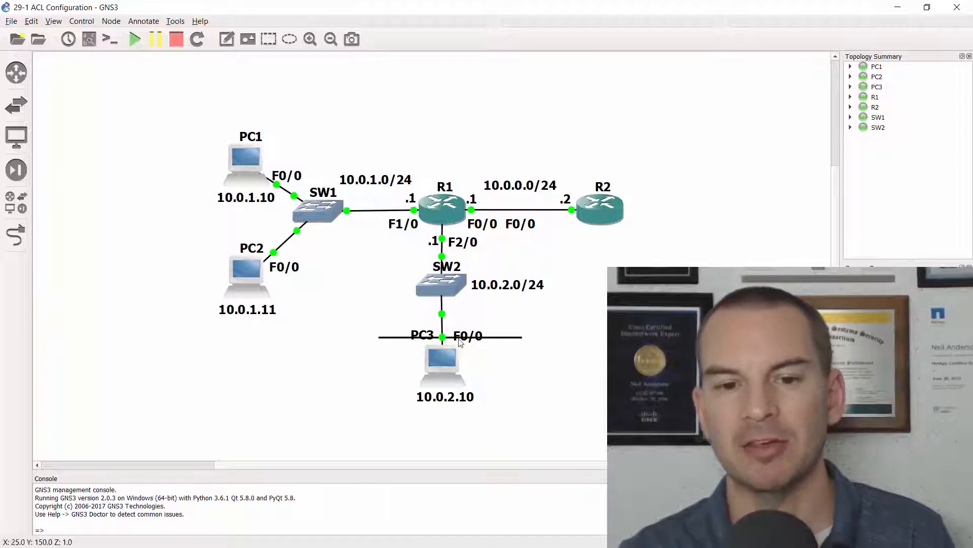
{"action": "mouse_move", "coordinate": [487, 342]}
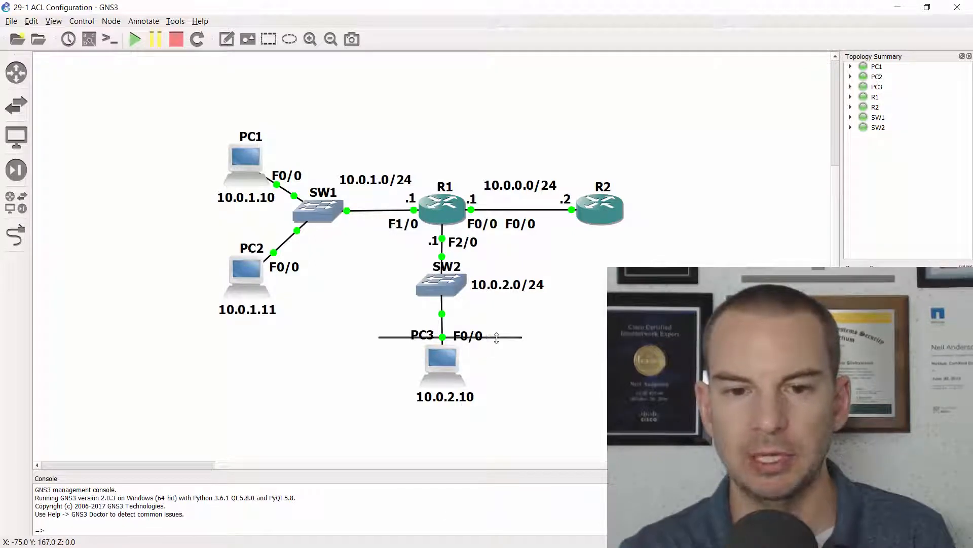
{"action": "mouse_move", "coordinate": [471, 294]}
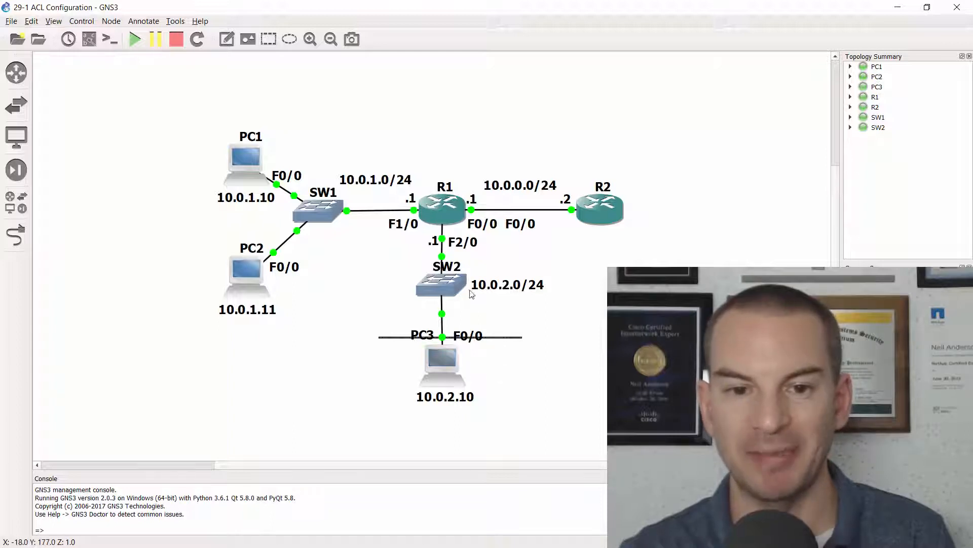